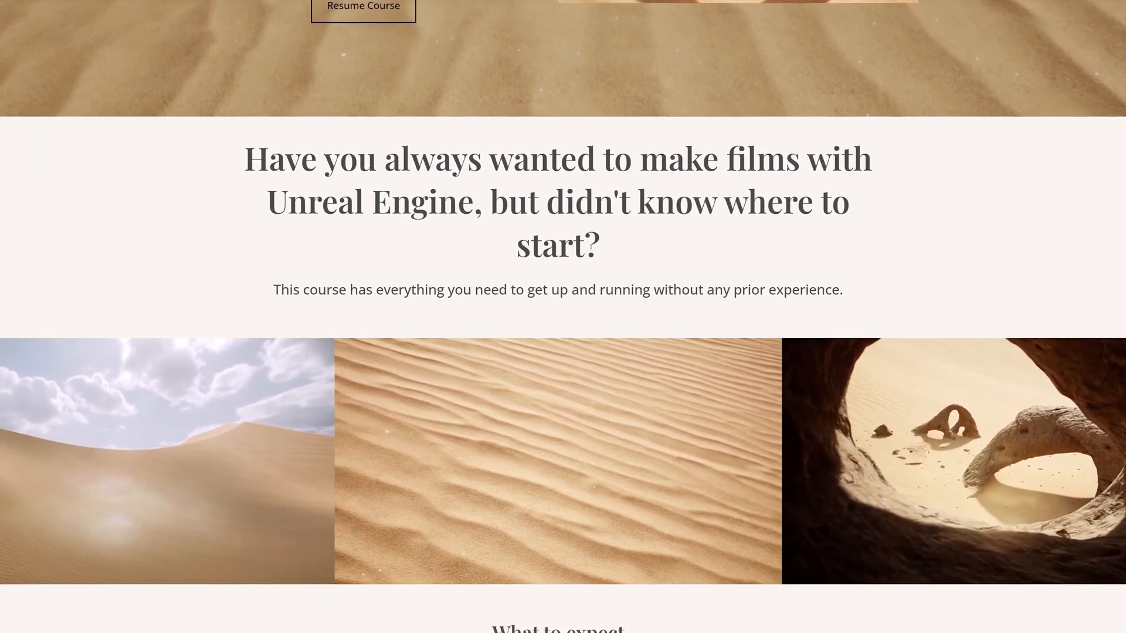
Resume the Aziel Arts course and open the 604 Sparkle lesson
left_click(362, 5)
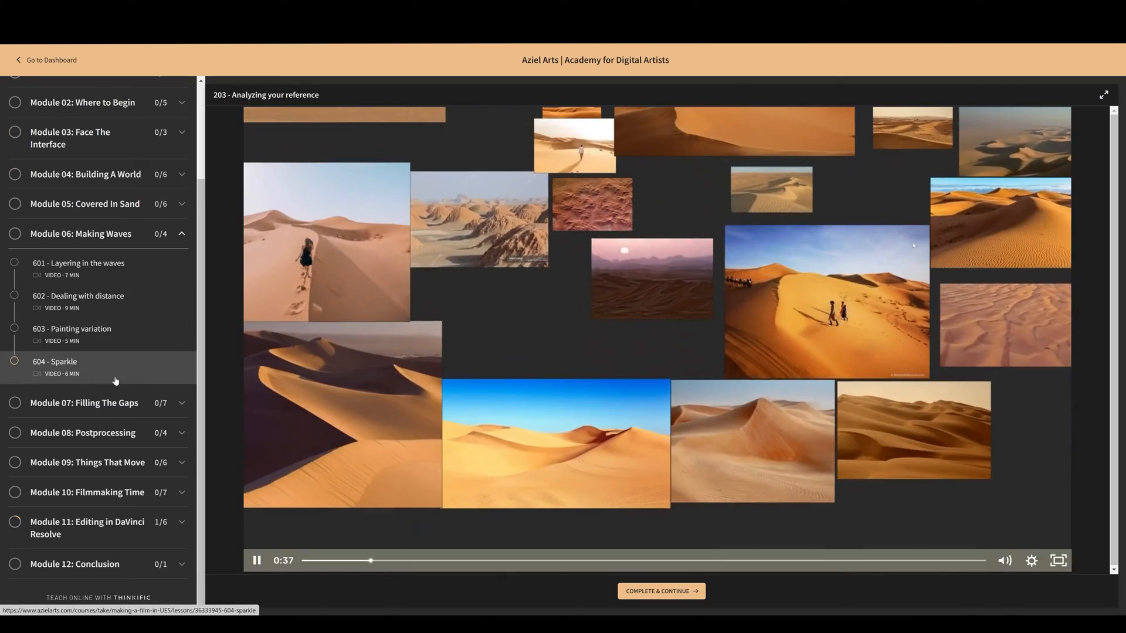
left_click(87, 492)
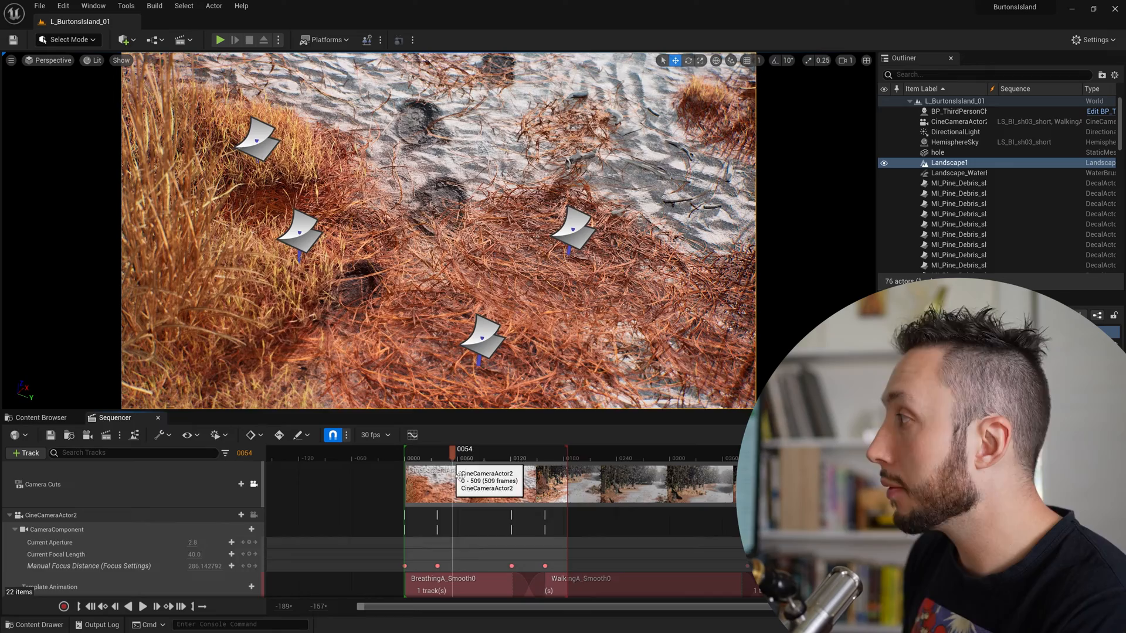
Queue the LS_BI_sh03_short sequence as a Movie Render Queue job
left_click(92, 5)
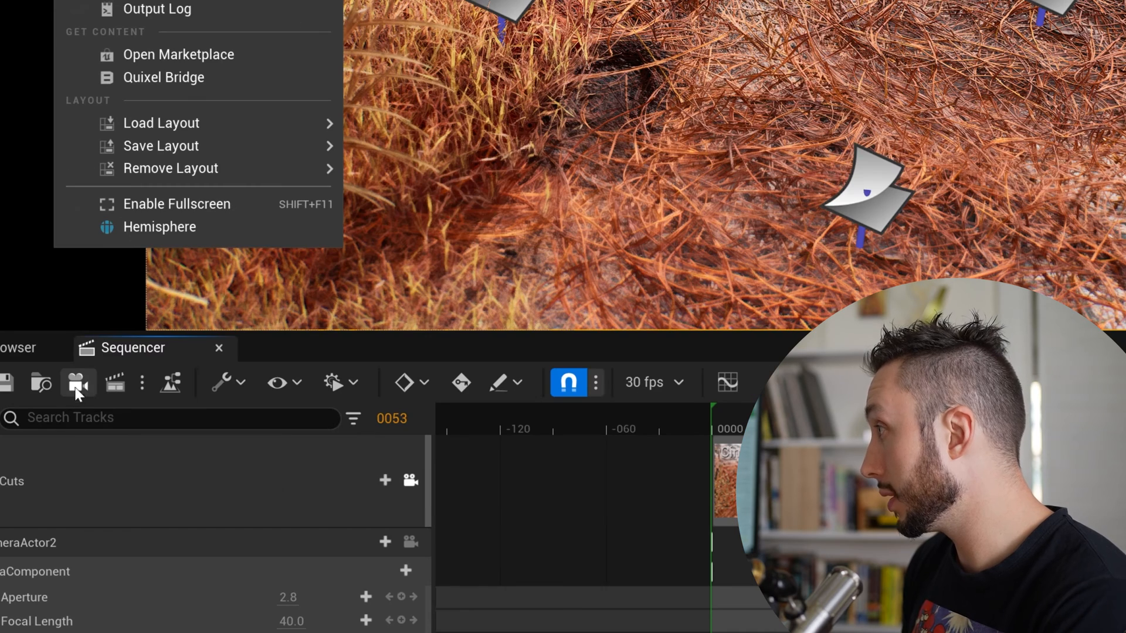
left_click(115, 382)
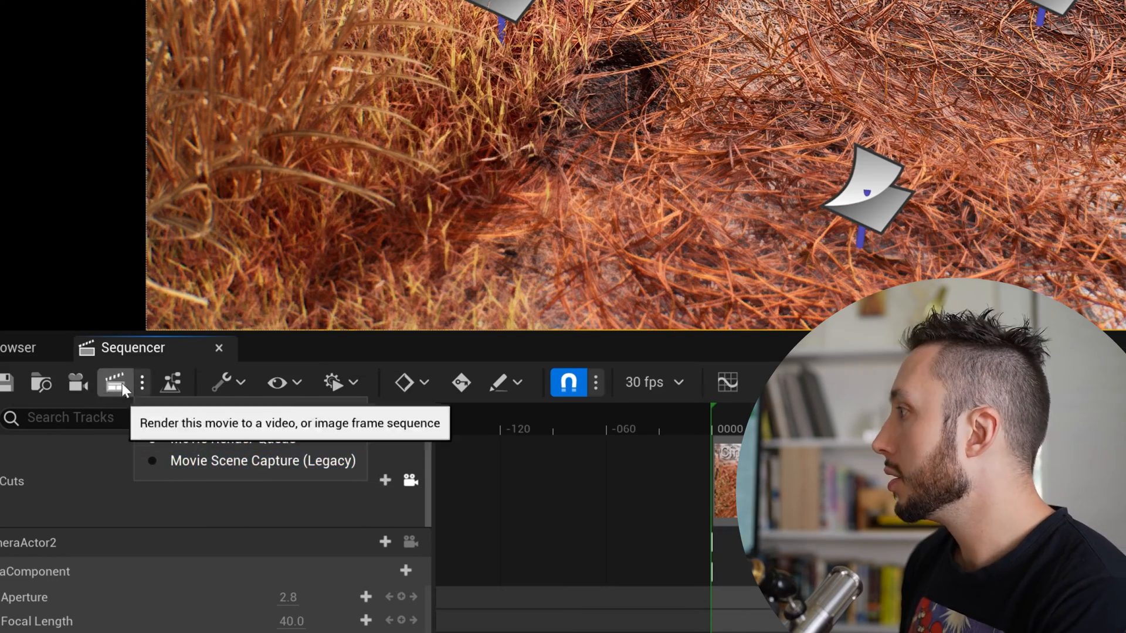
left_click(233, 439)
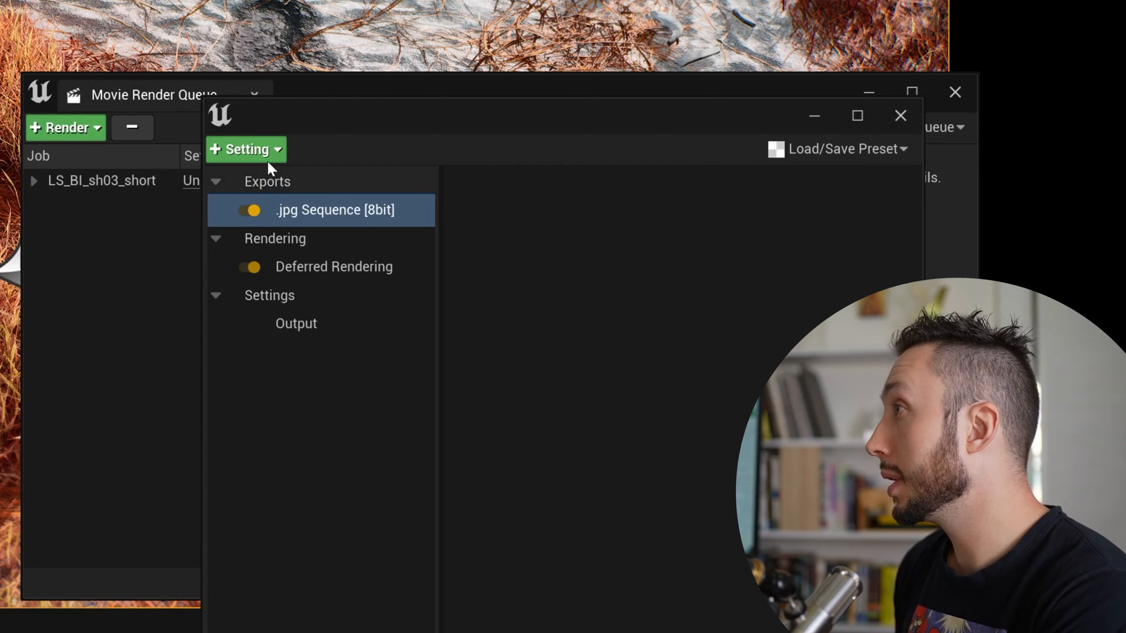
Add a Command Line Encoder export to the queued job's settings
left_click(245, 149)
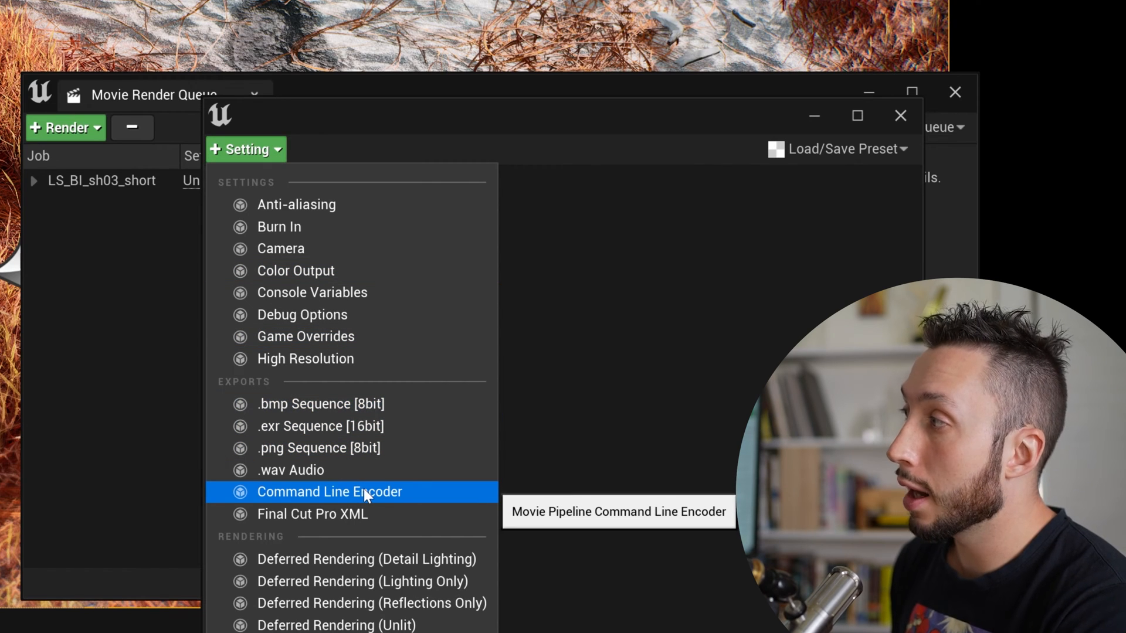
left_click(329, 492)
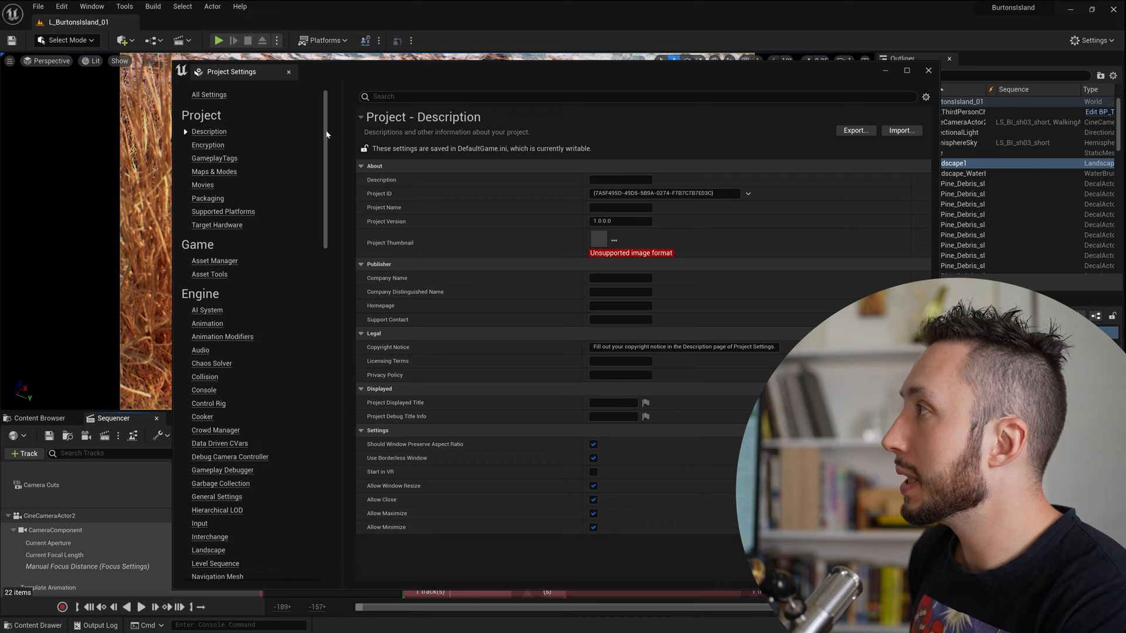
Scroll Project Settings to Plugins and open the Movie Pipeline CLI Encoder page
scroll("down", 3)
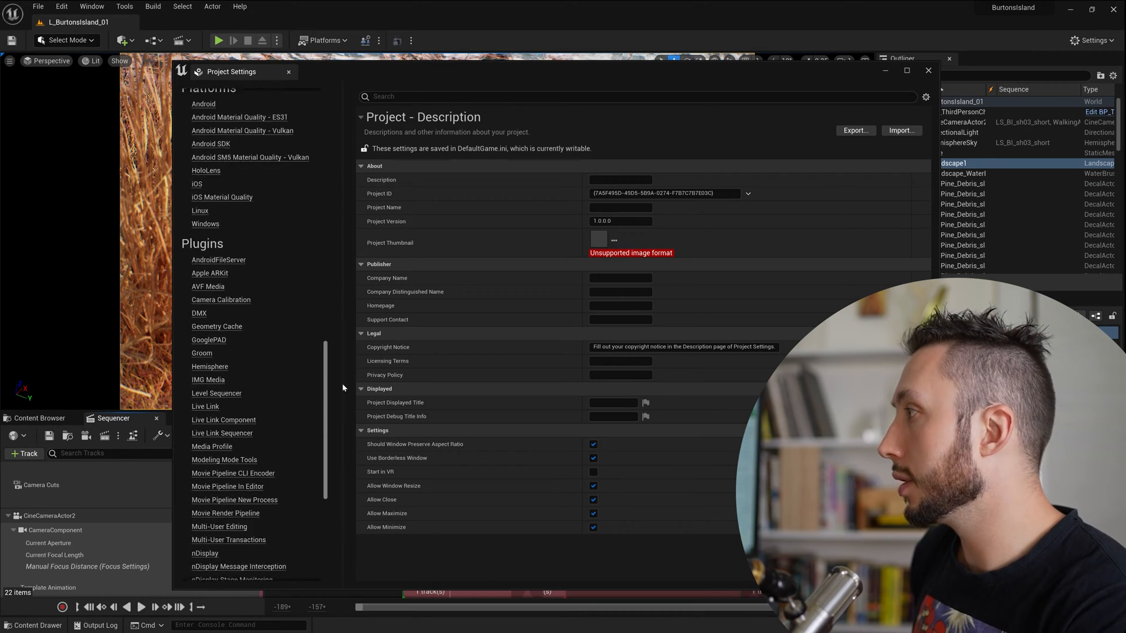
scroll("down", 3)
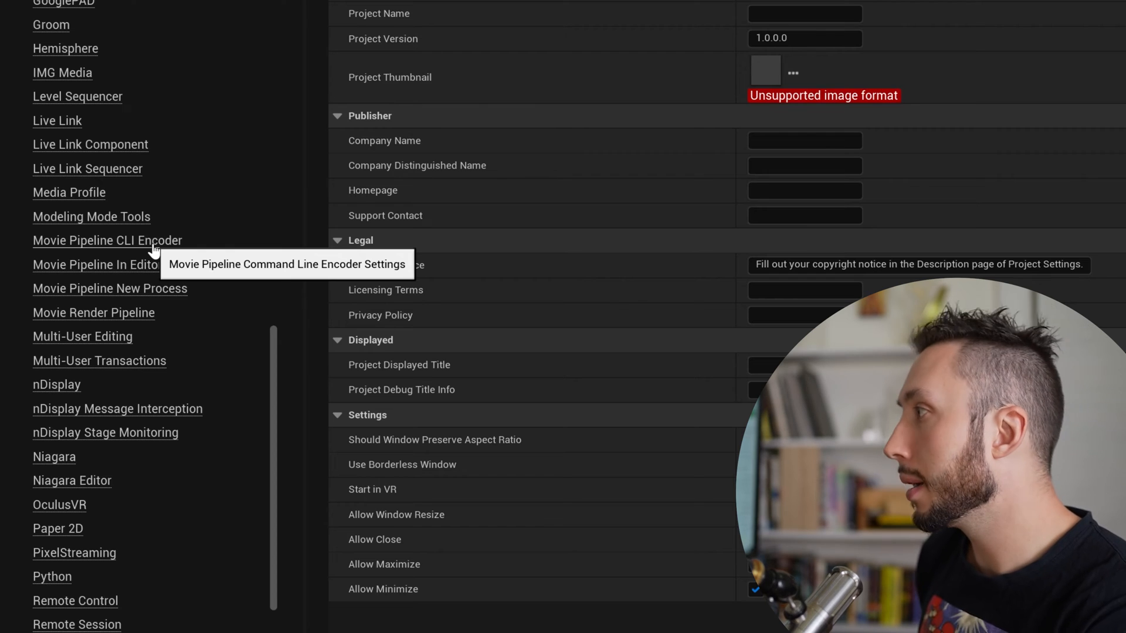
left_click(107, 240)
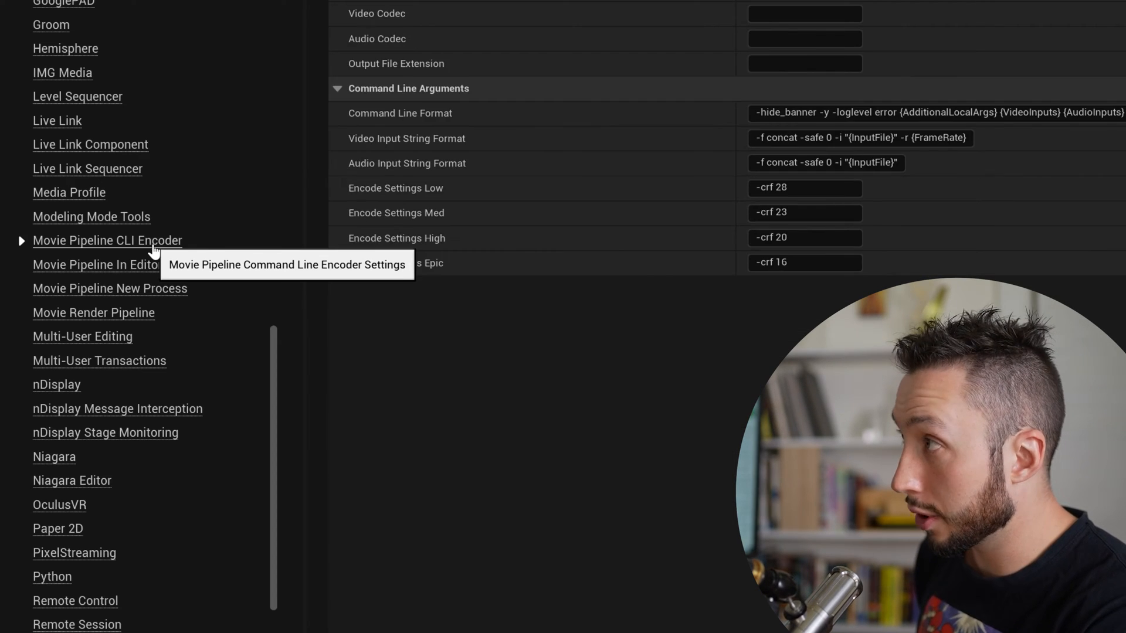
left_click(107, 240)
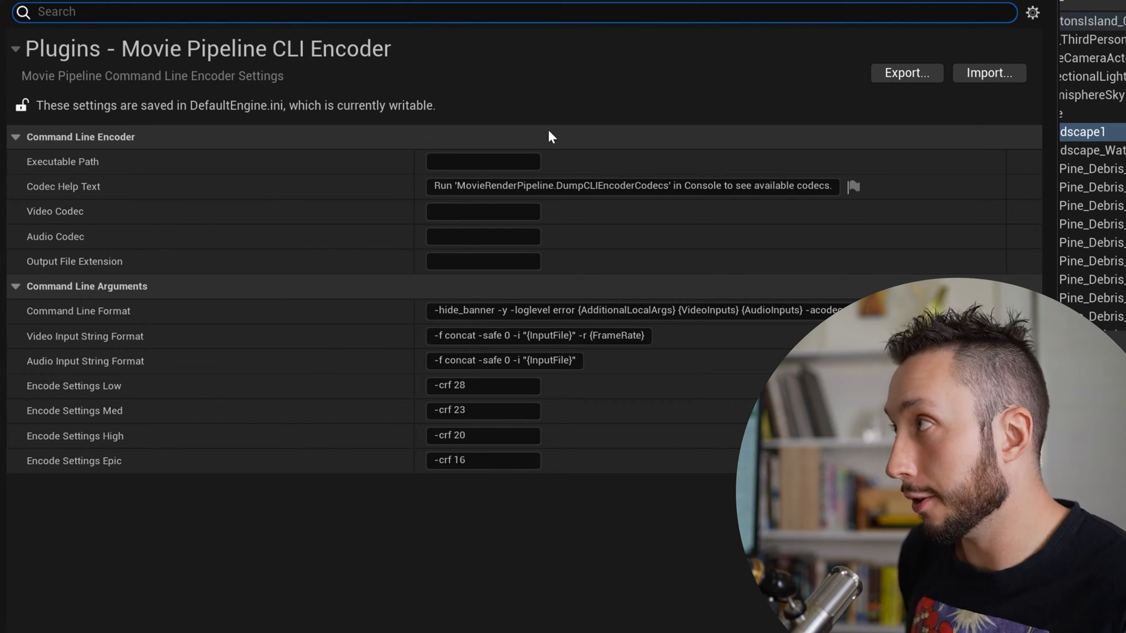
mouse_move(560, 136)
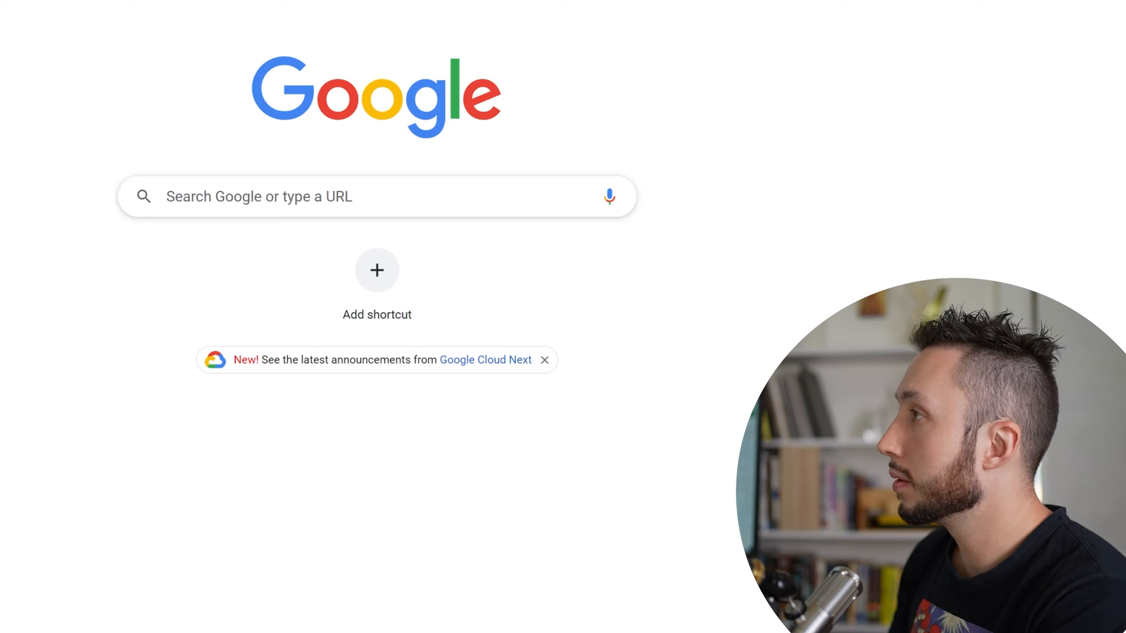
Search Google for 'ffmpeg' using the autocomplete suggestion
left_click(359, 196)
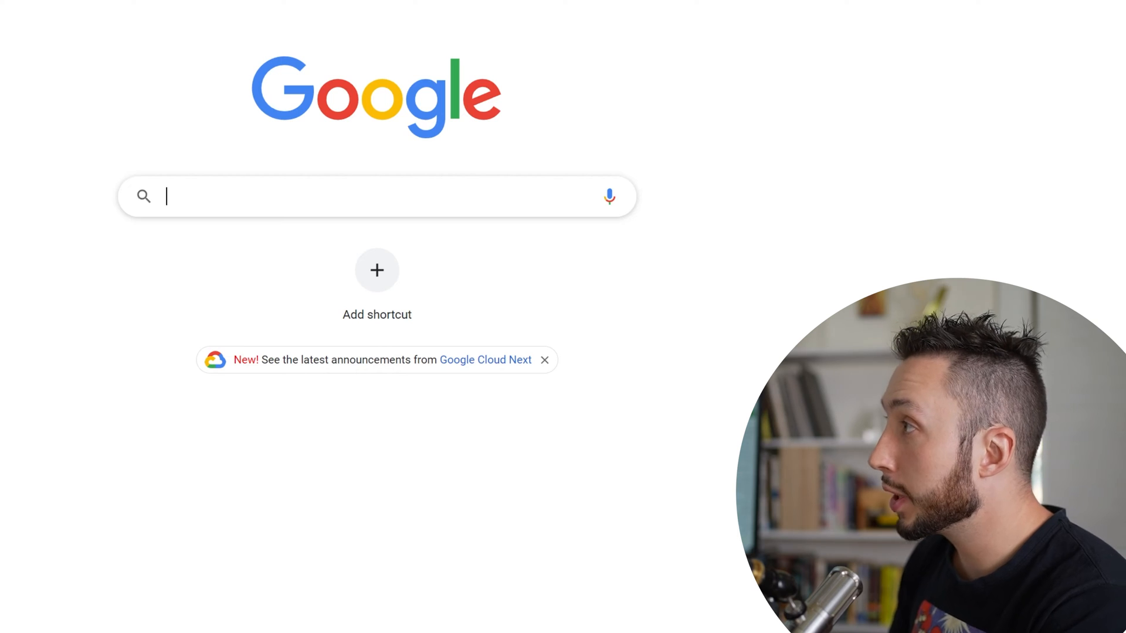
type("f")
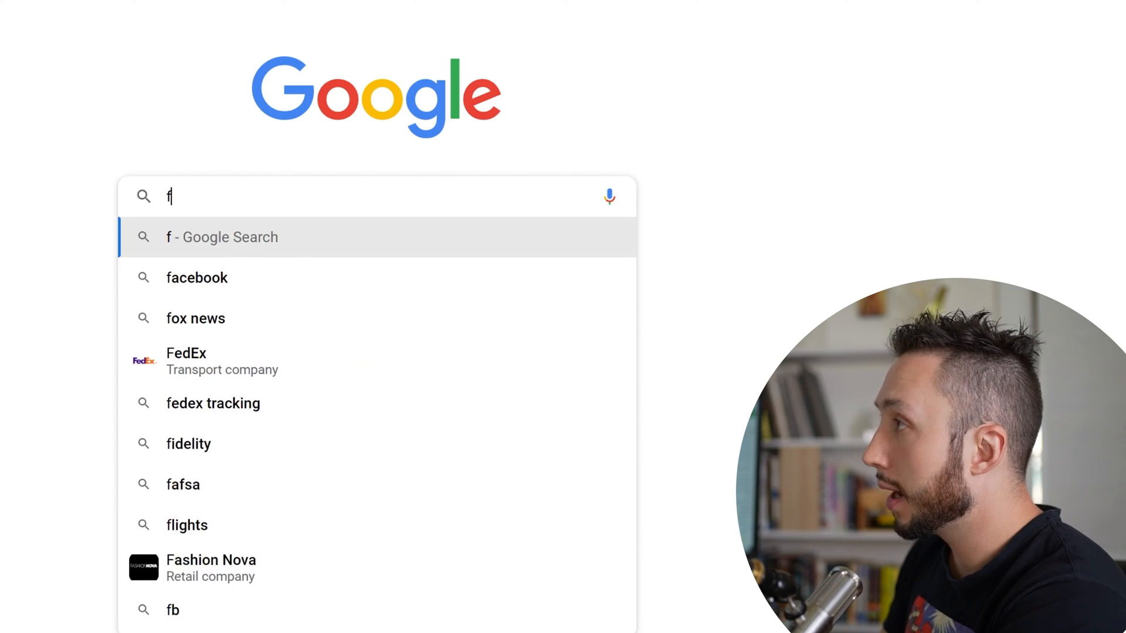
type("fm")
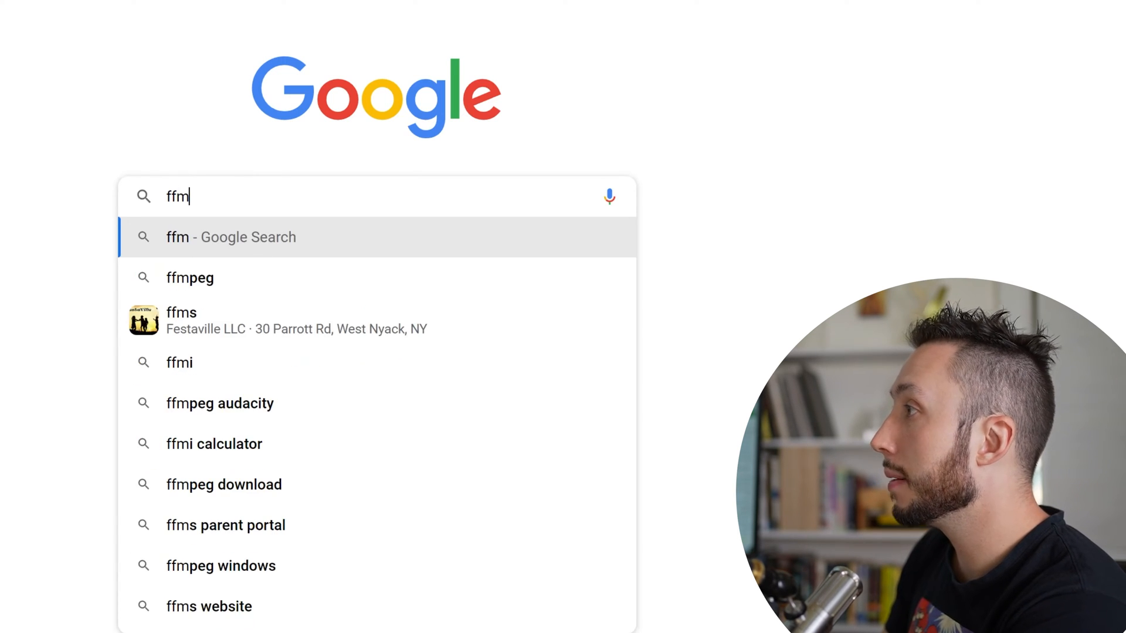
left_click(189, 278)
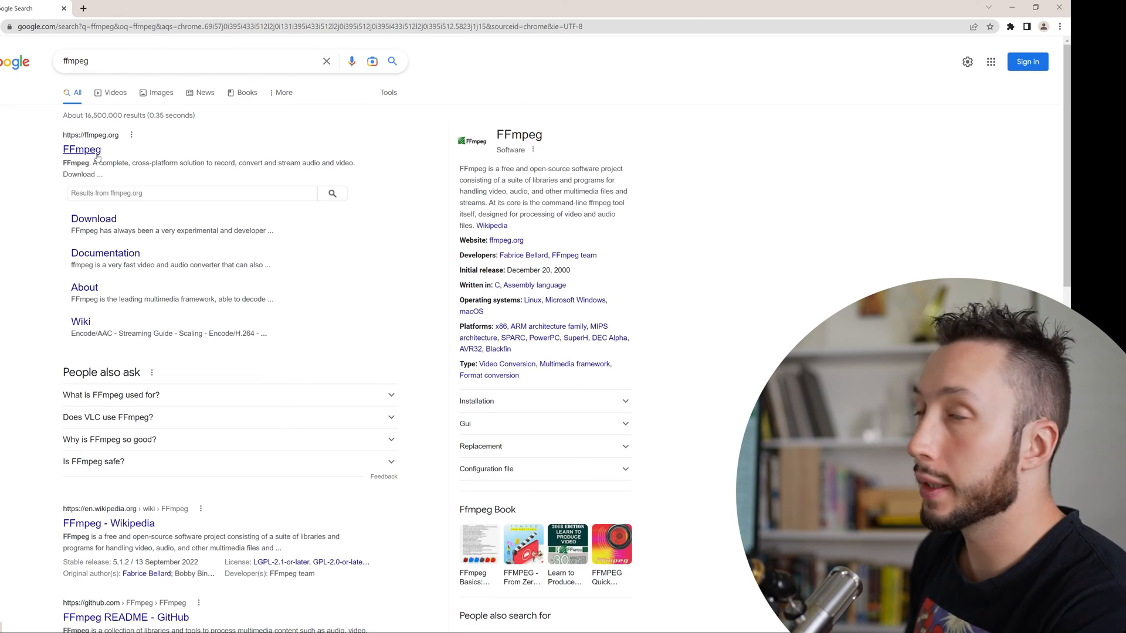
Go via ffmpeg.org's download page to gyan.dev Windows builds and scroll to release builds
left_click(81, 150)
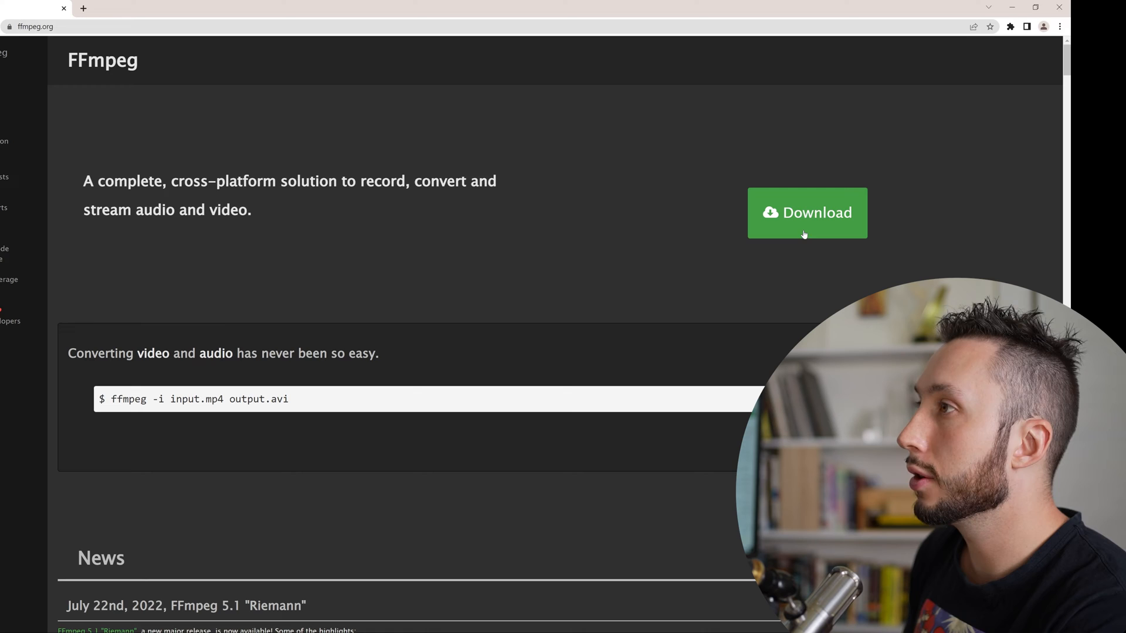
left_click(806, 212)
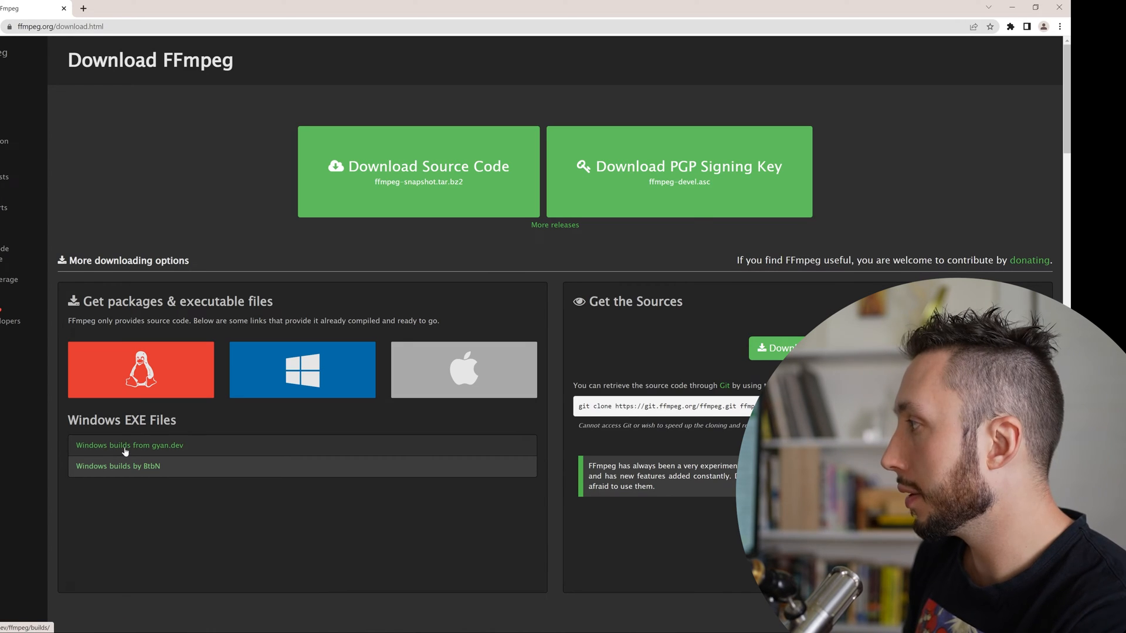
left_click(129, 445)
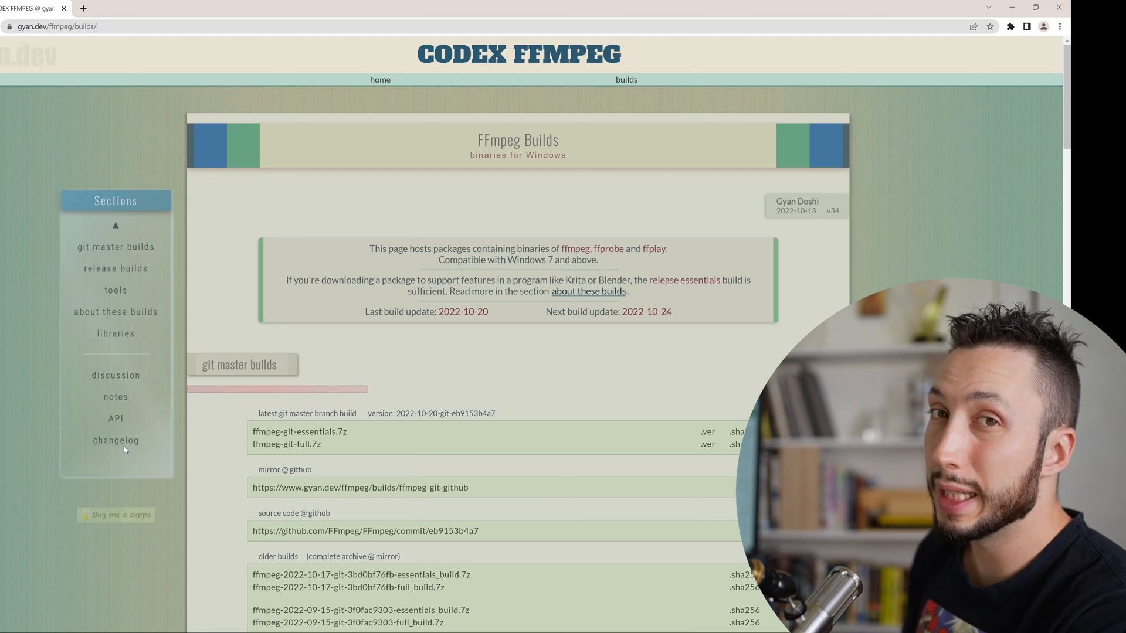
scroll("down", 3)
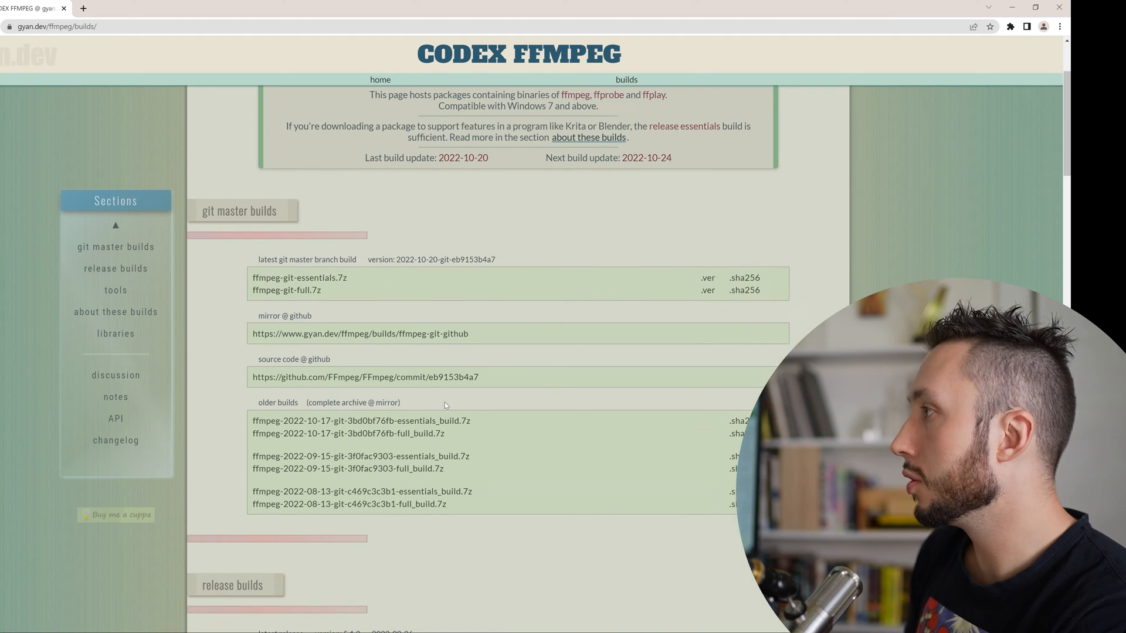
scroll("down", 3)
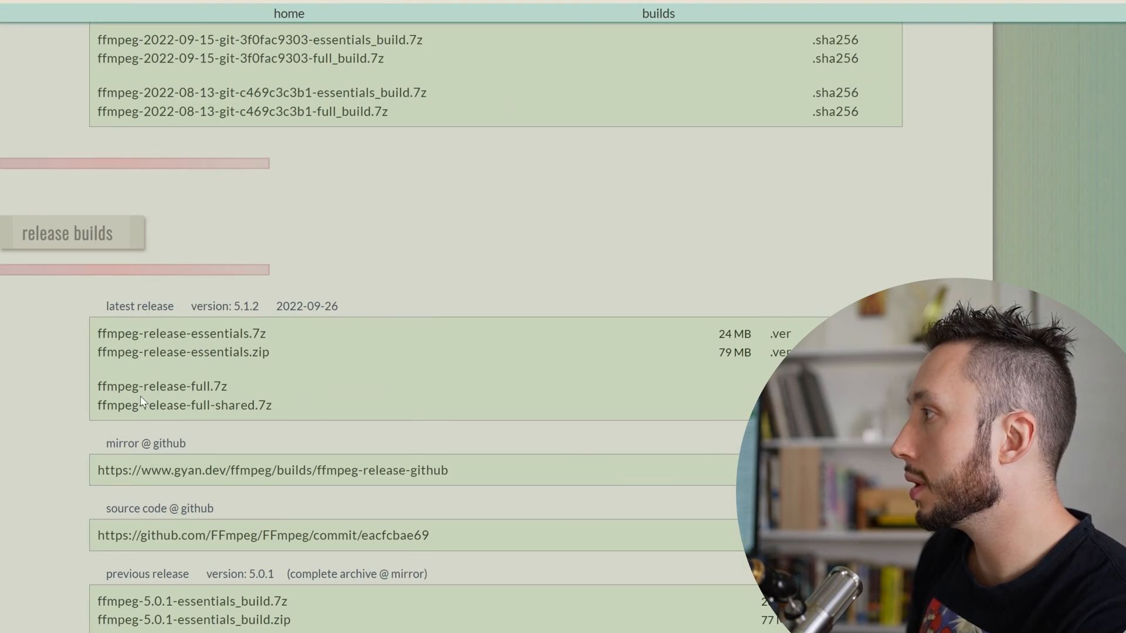
mouse_move(192, 390)
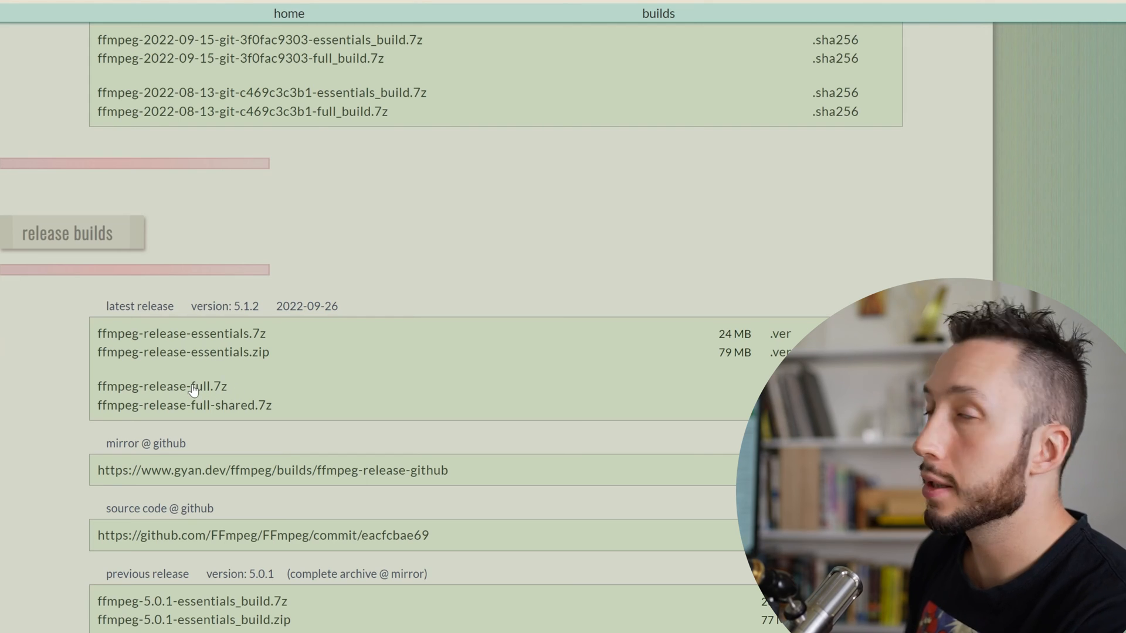
mouse_move(192, 391)
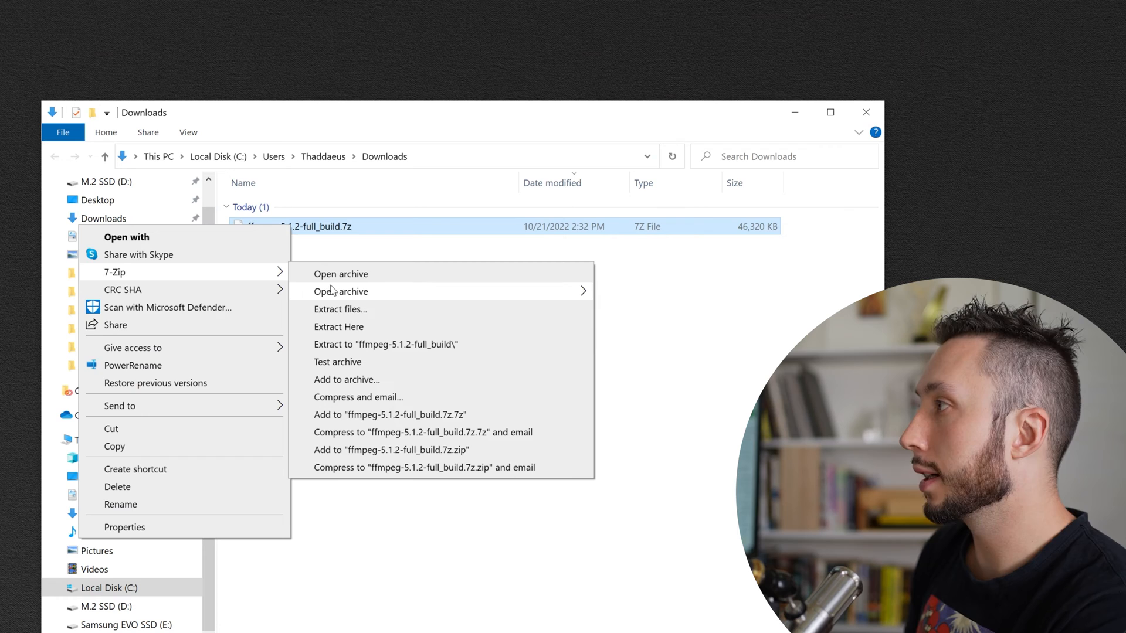
Extract the ffmpeg build and open C:\ffmpeg-5.1.2-full_build\bin in File Explorer
left_click(339, 326)
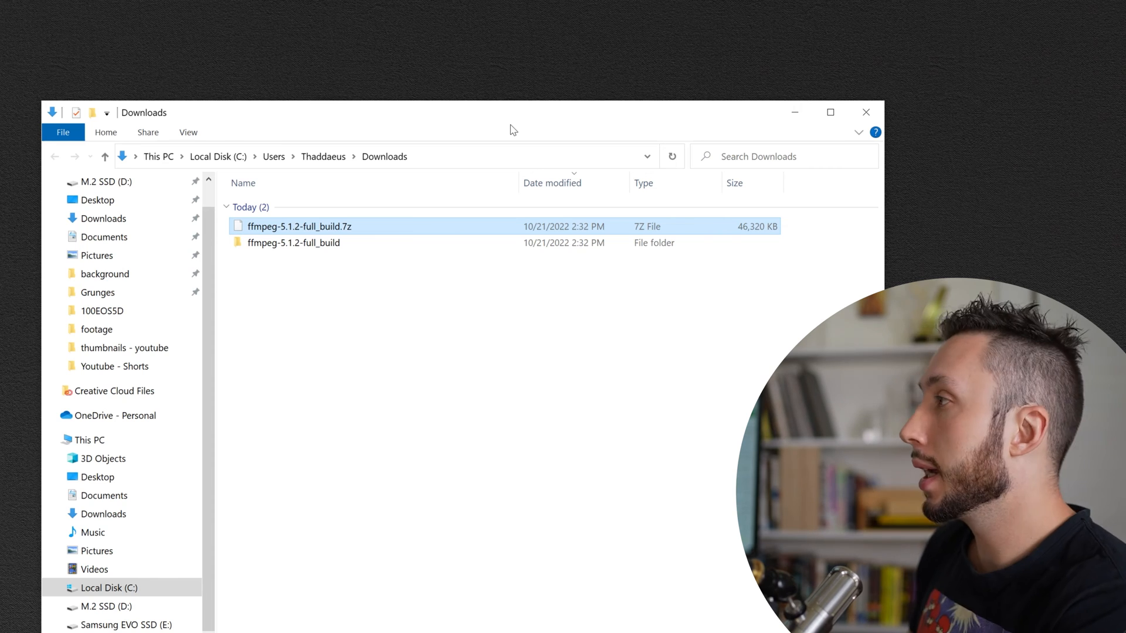
double_click(293, 243)
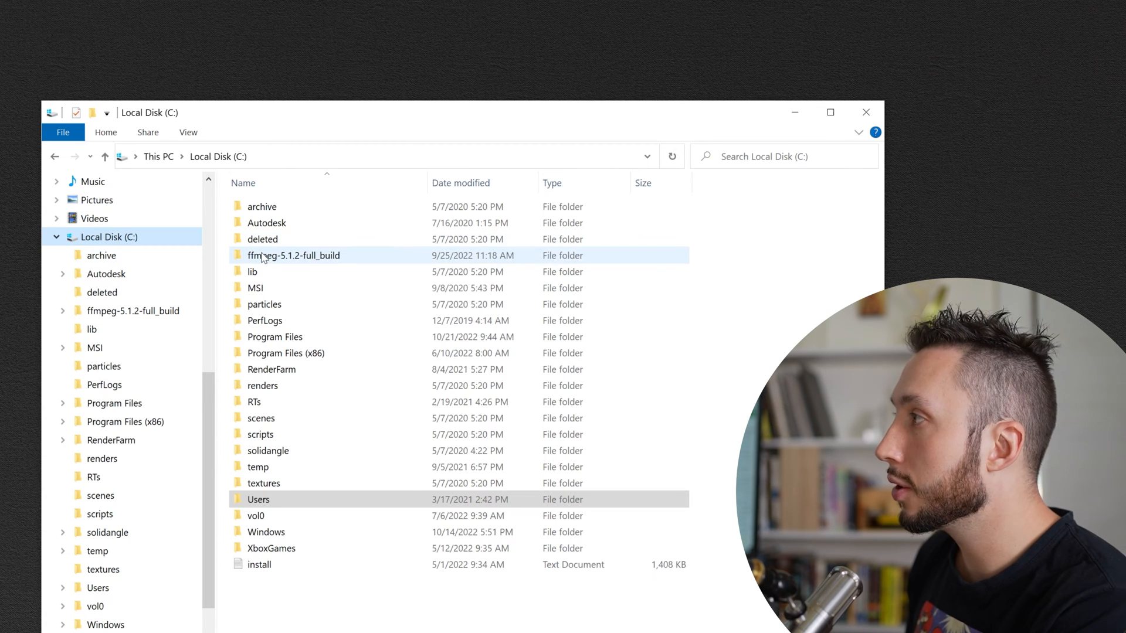
double_click(293, 255)
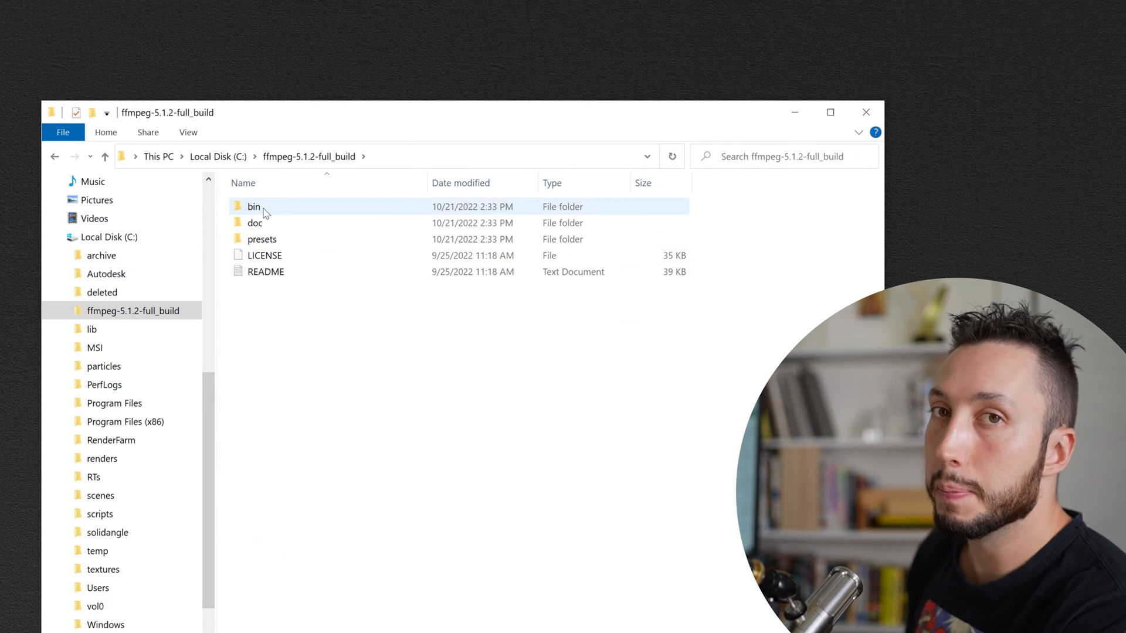
double_click(253, 207)
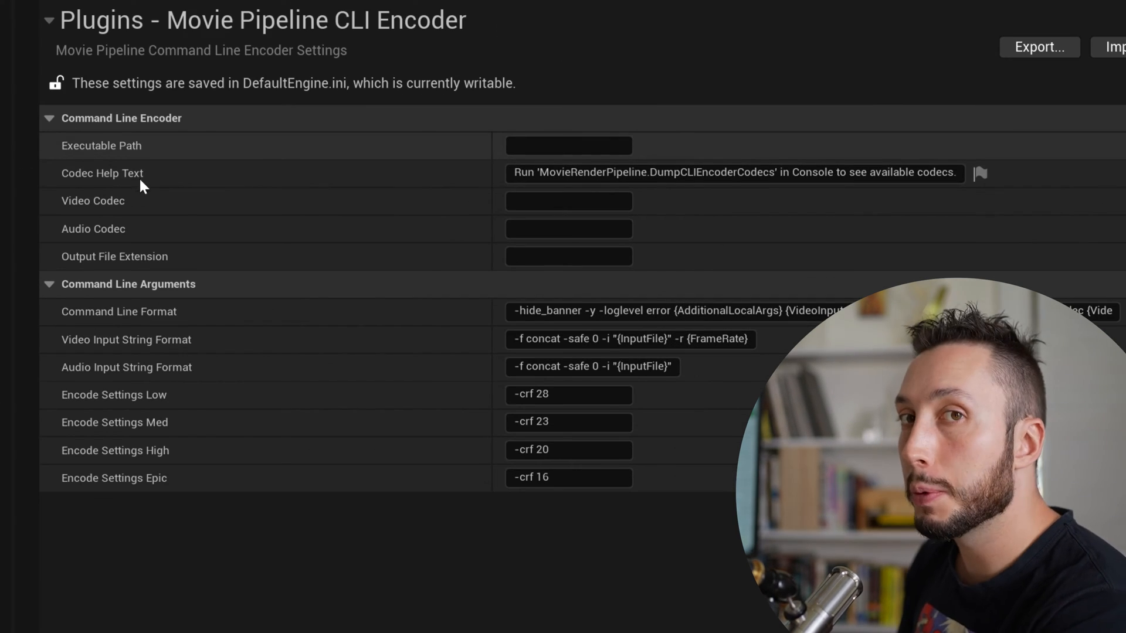
mouse_move(111, 146)
type("C:\\ffmpeg-5.1.2-full_build\\bin")
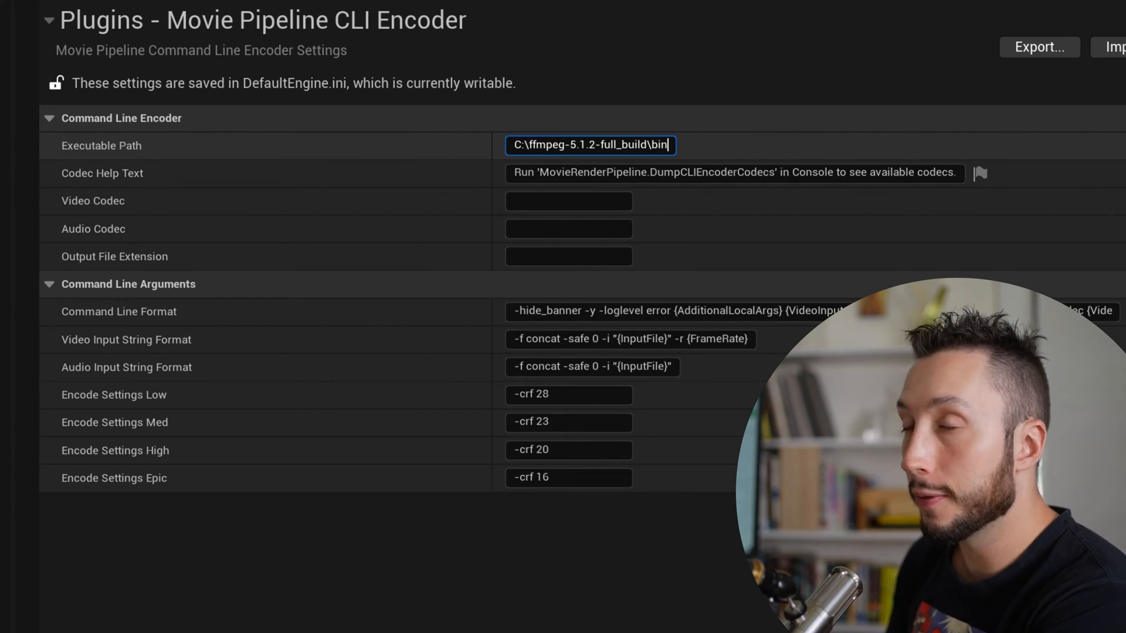
Complete the Executable Path as C:\ffmpeg-5.1.2-full_build\bin\ffmpeg.exe
type("\\")
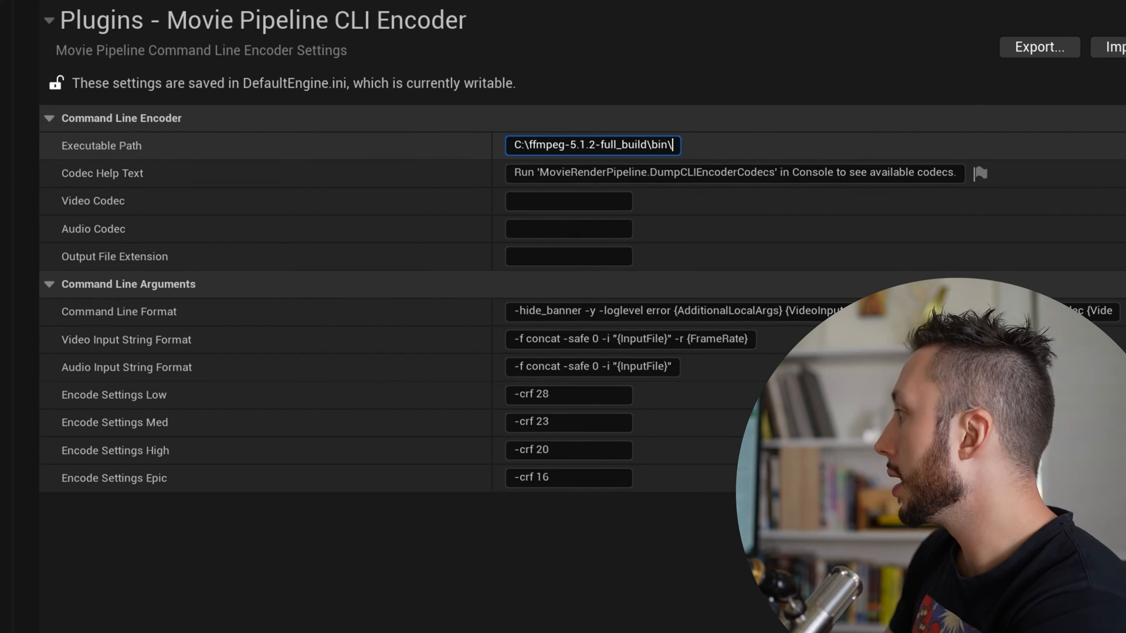
type("ffm")
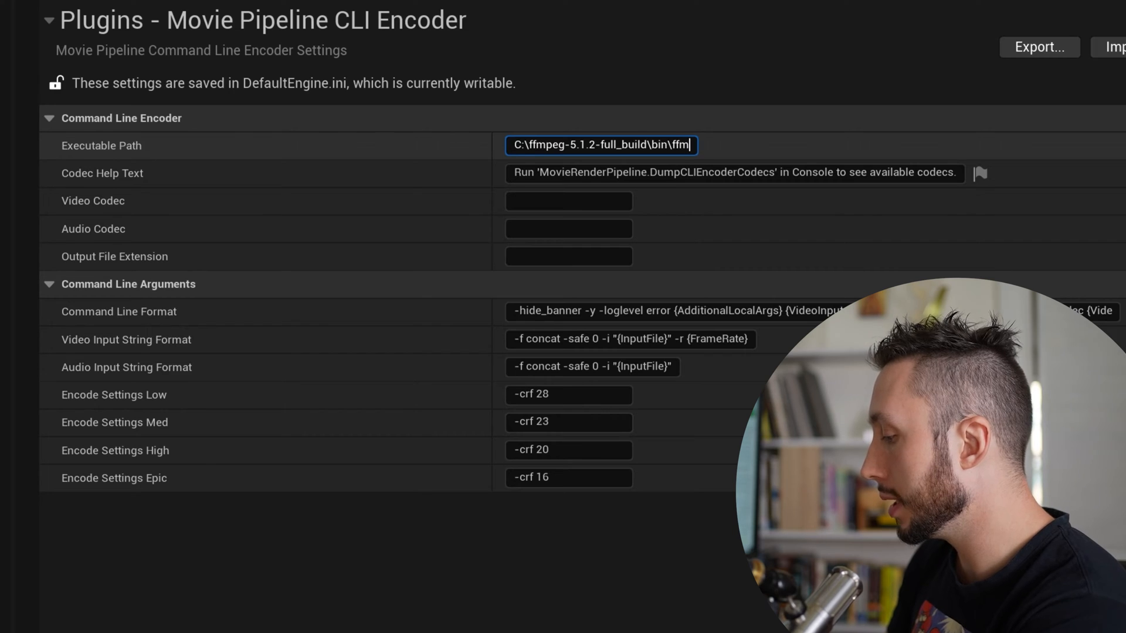
type("peg.e")
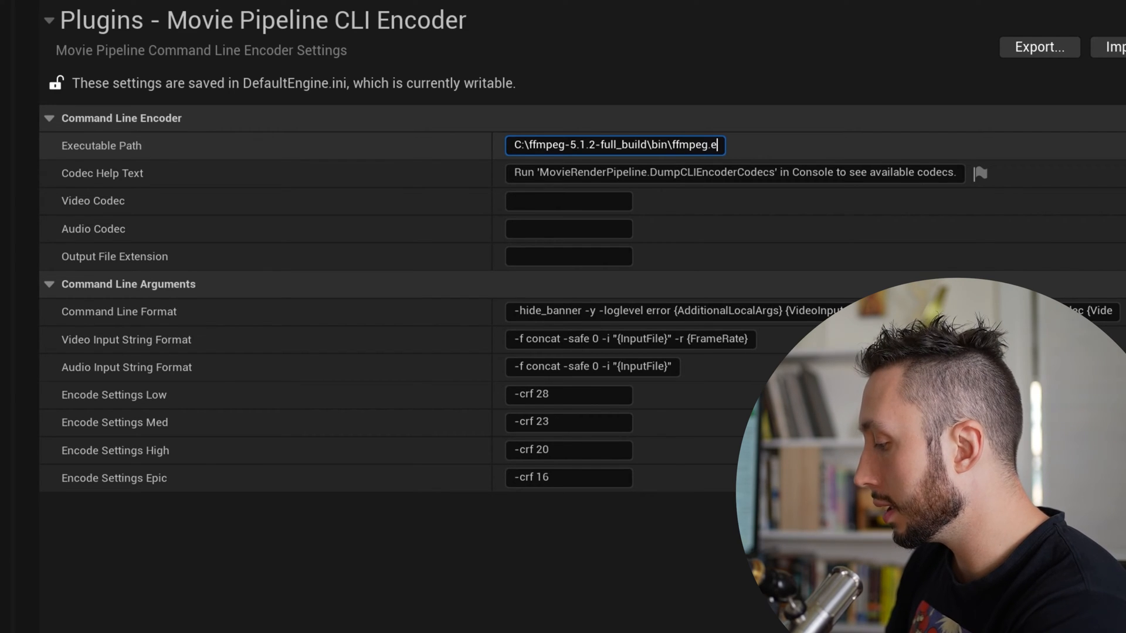
type("xe")
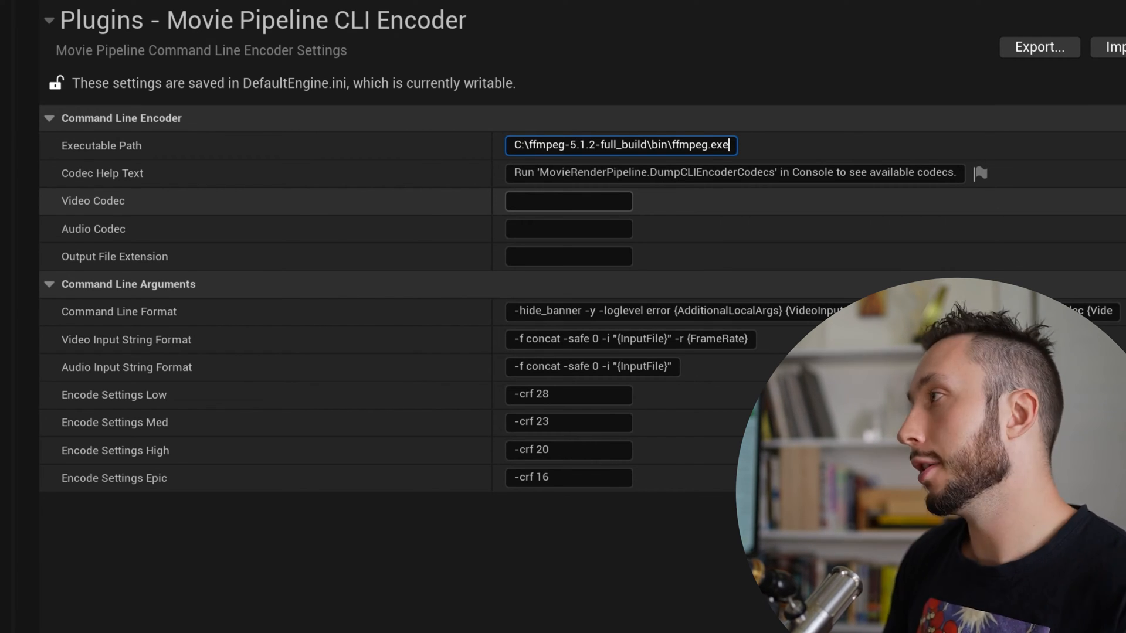
Set Video Codec to libx264 and Audio Codec to aac
left_click(567, 202)
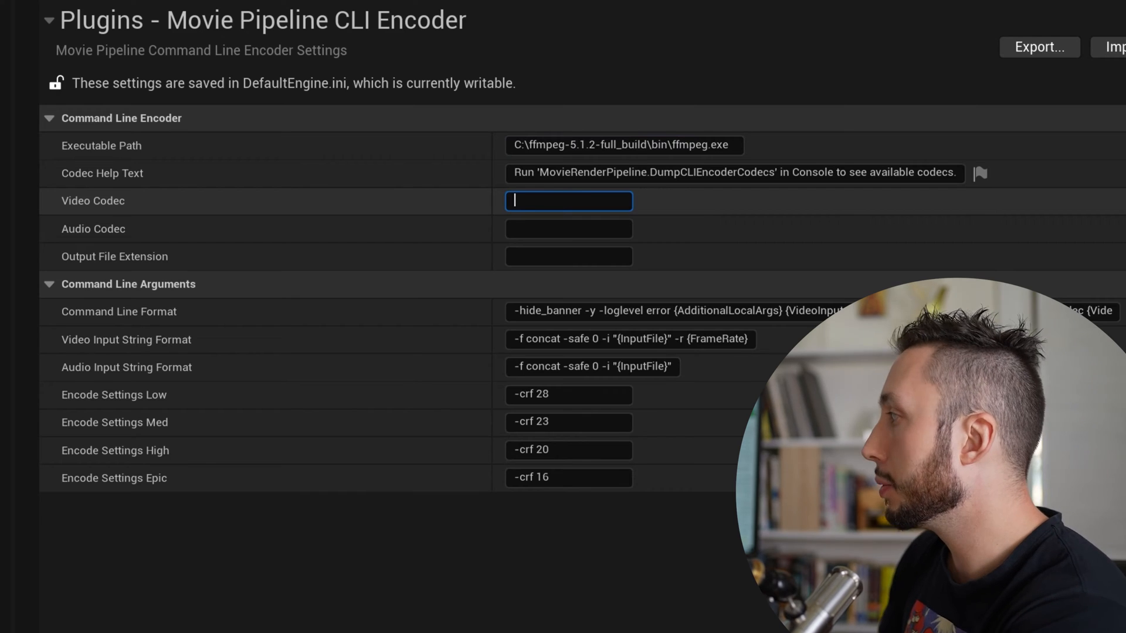
type("libx")
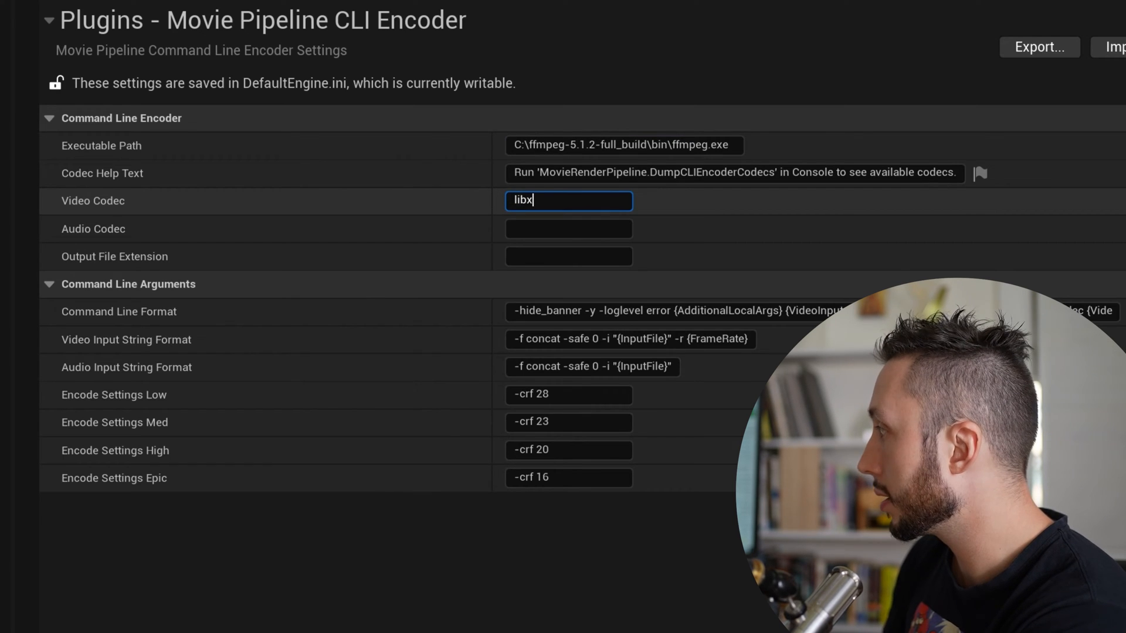
type("264")
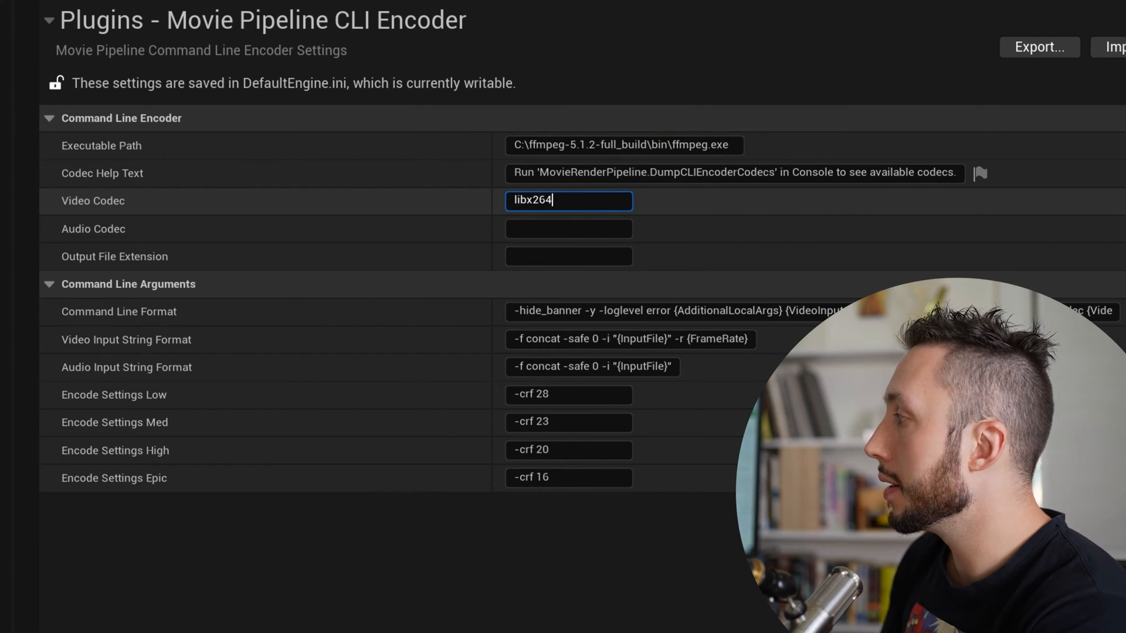
left_click(568, 229)
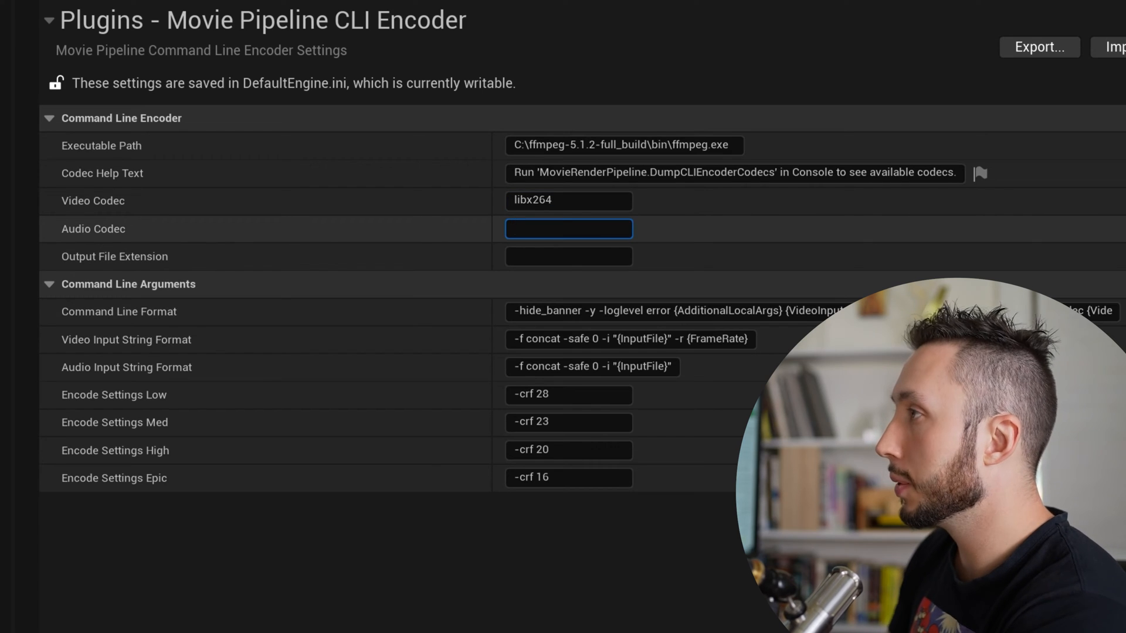
type("aac")
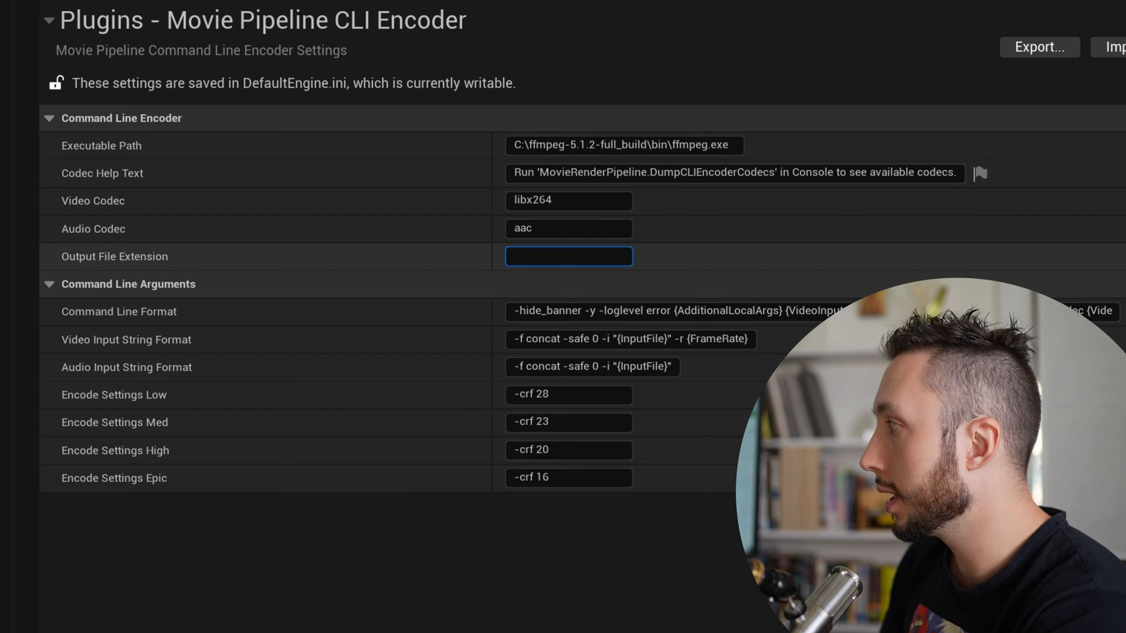
Set the Output File Extension to mp4
type("mp")
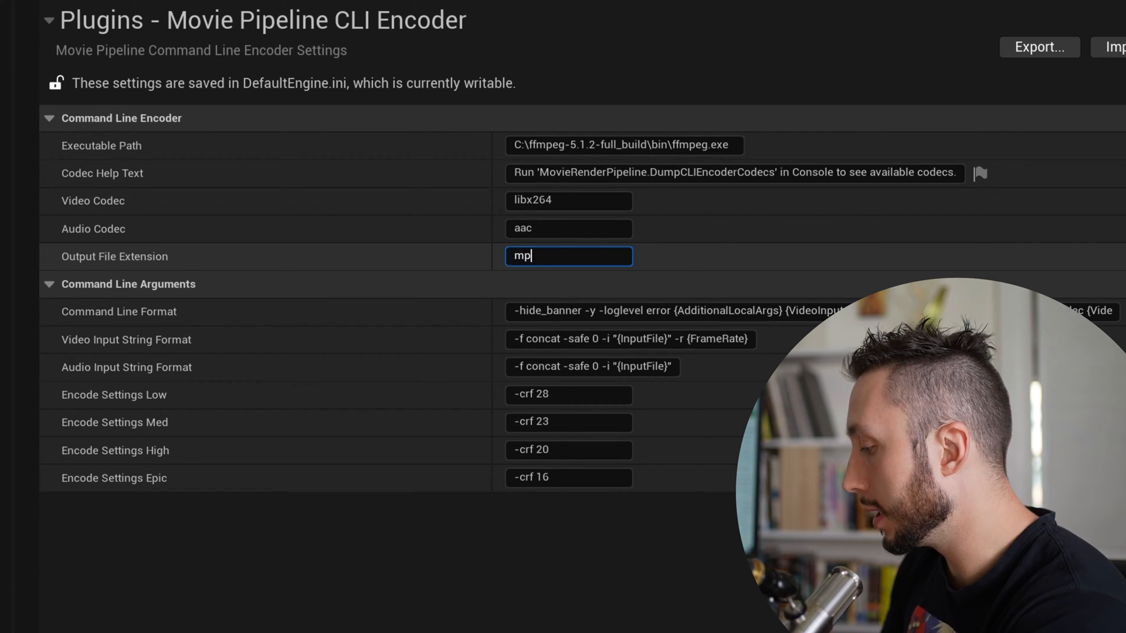
type("4")
left_click(568, 201)
type("vid")
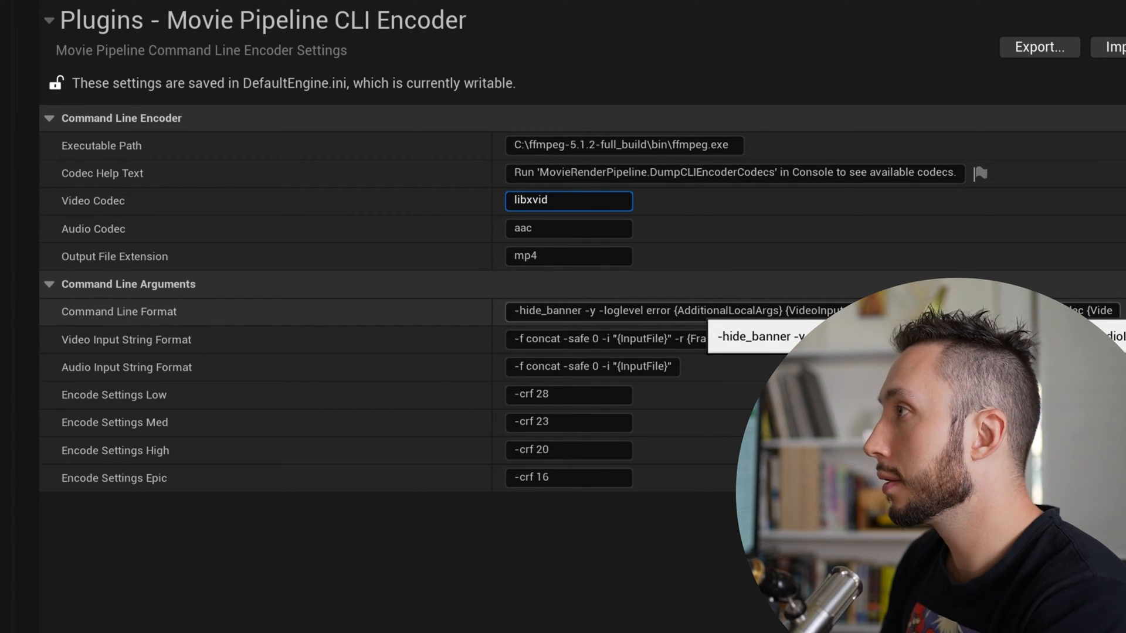
double_click(568, 255)
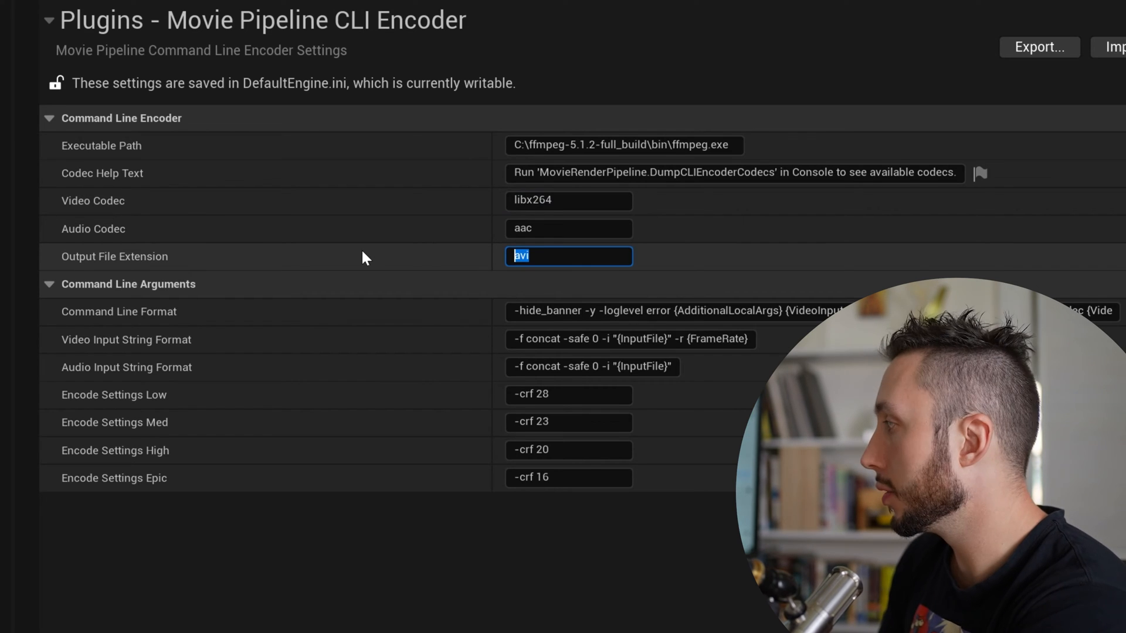
type("mp4")
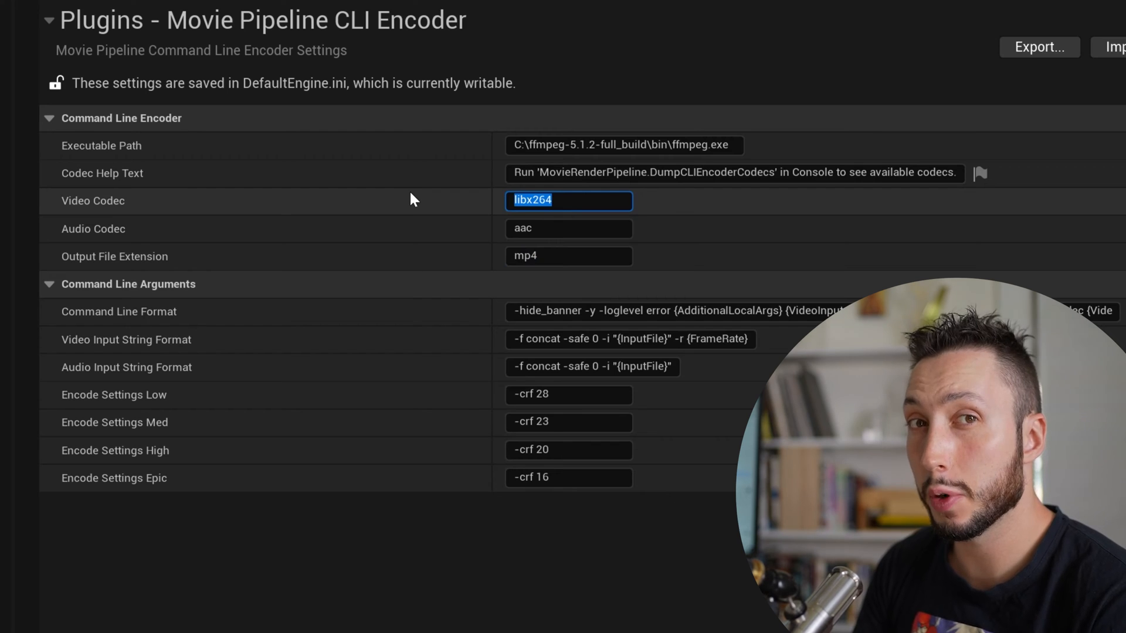
left_click(567, 228)
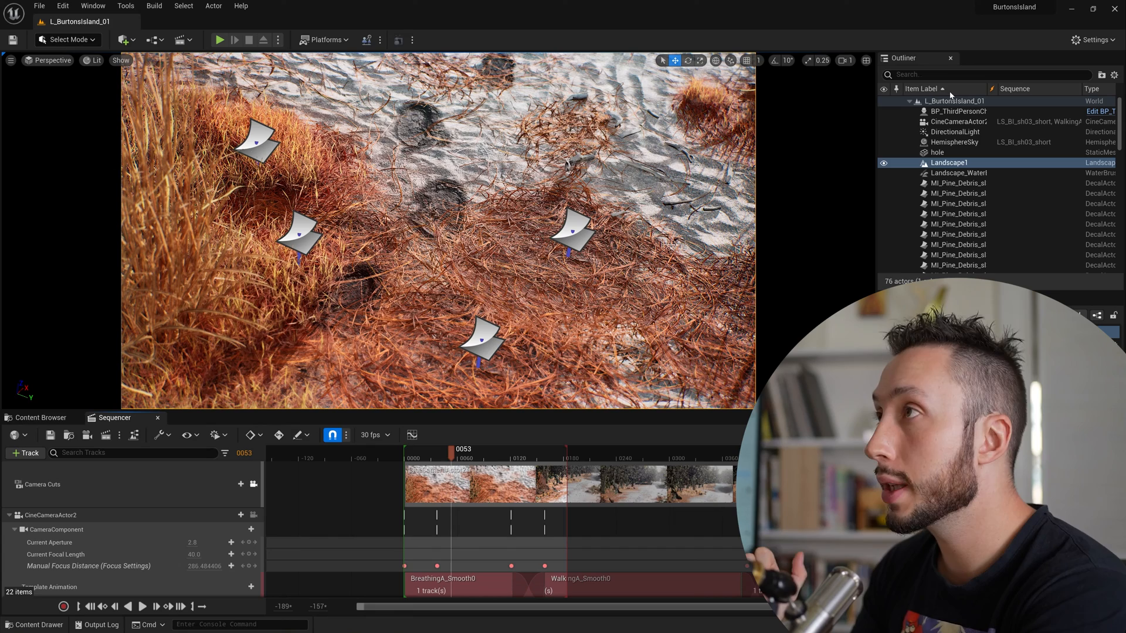
mouse_move(105, 434)
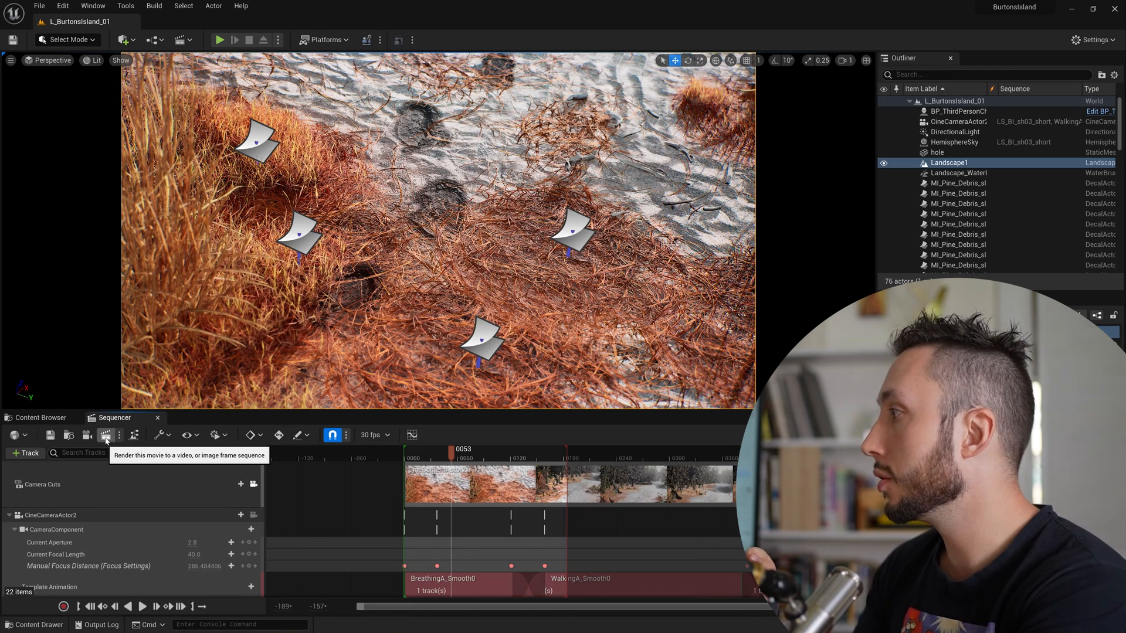
Reopen the queued job's settings, set Epic encoder quality and enable Delete Source Files
left_click(106, 436)
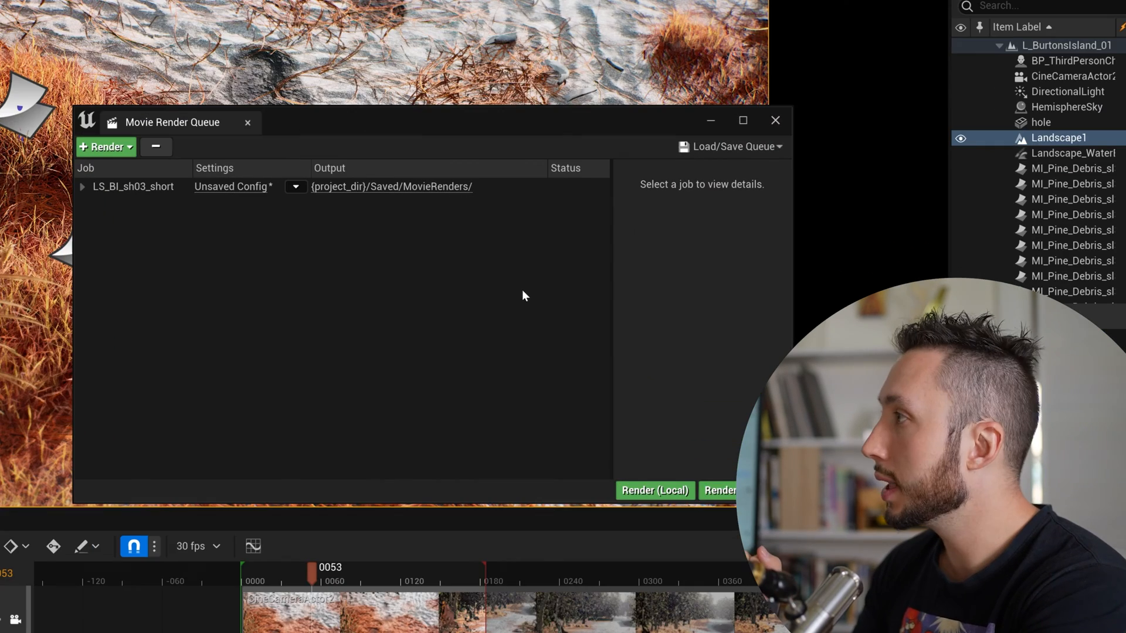
left_click(231, 186)
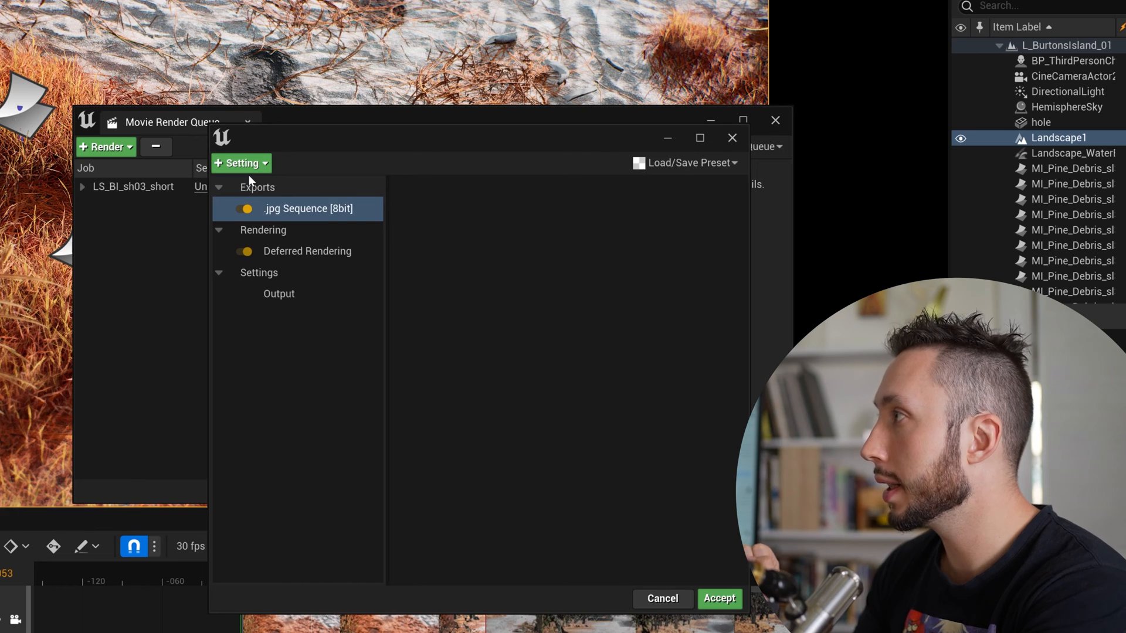
mouse_move(350, 429)
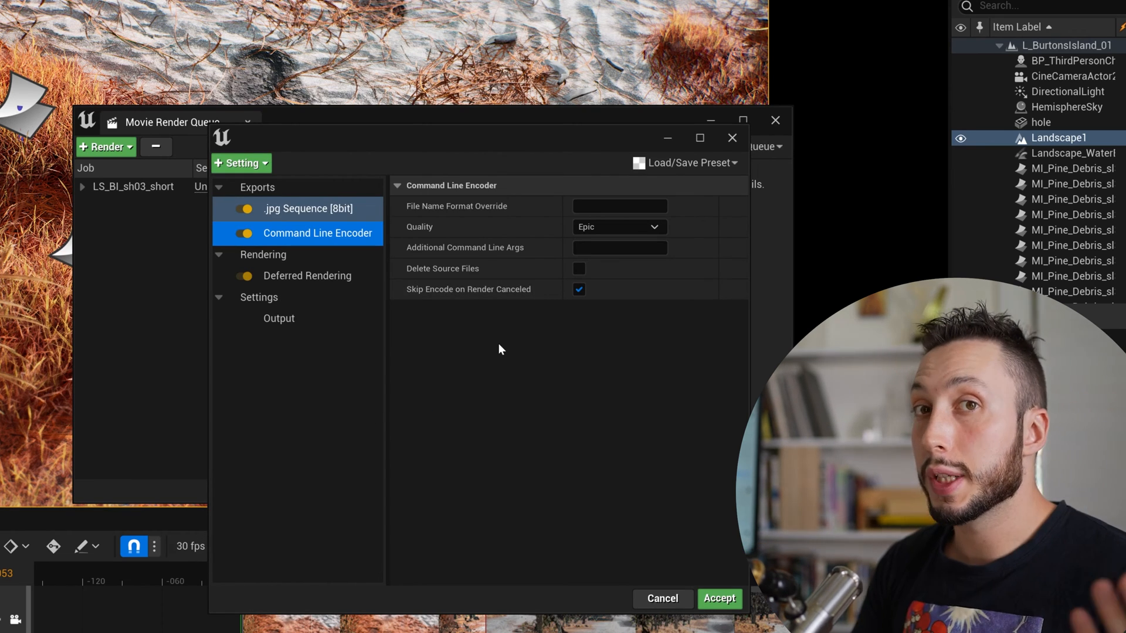
left_click(618, 227)
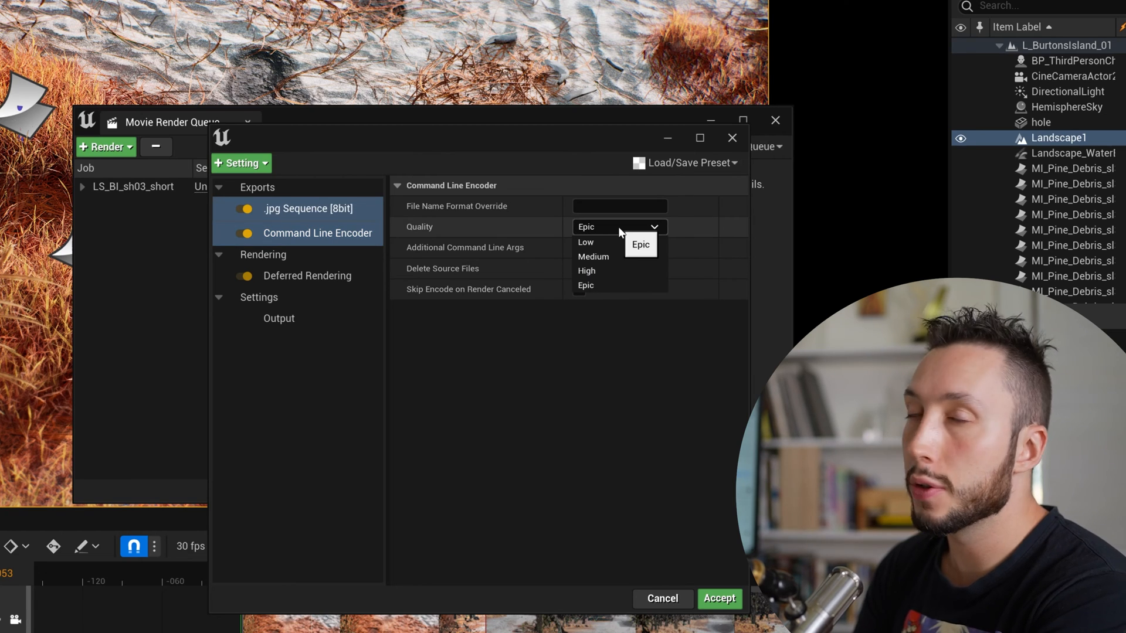
left_click(586, 286)
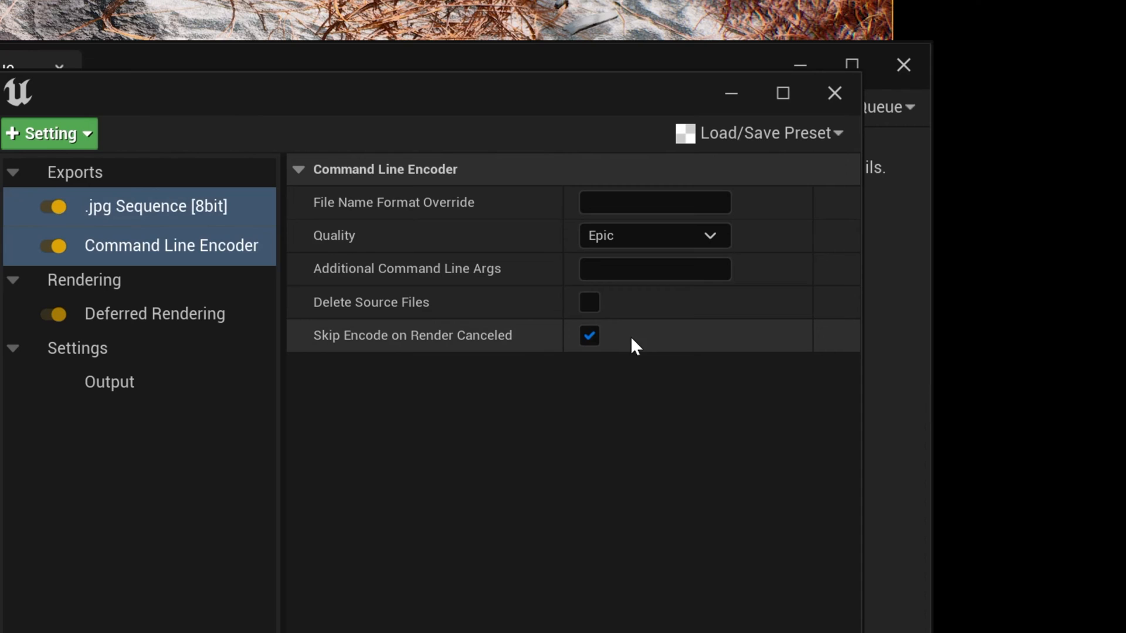
left_click(589, 301)
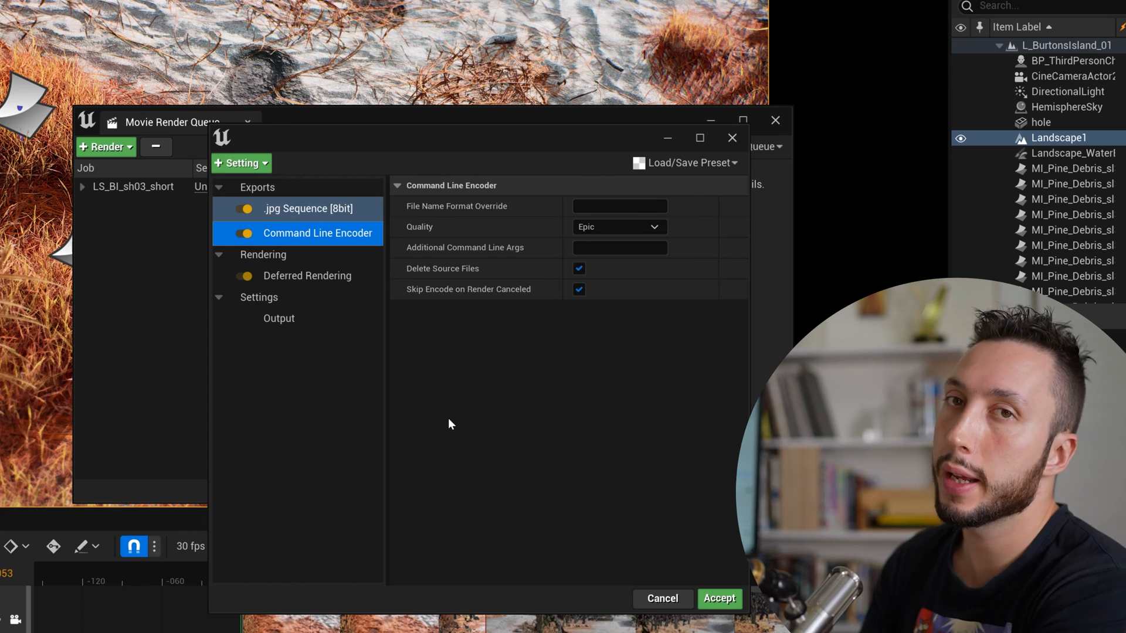
Add anti-aliasing to the render job with 5 temporal samples and override enabled
left_click(241, 163)
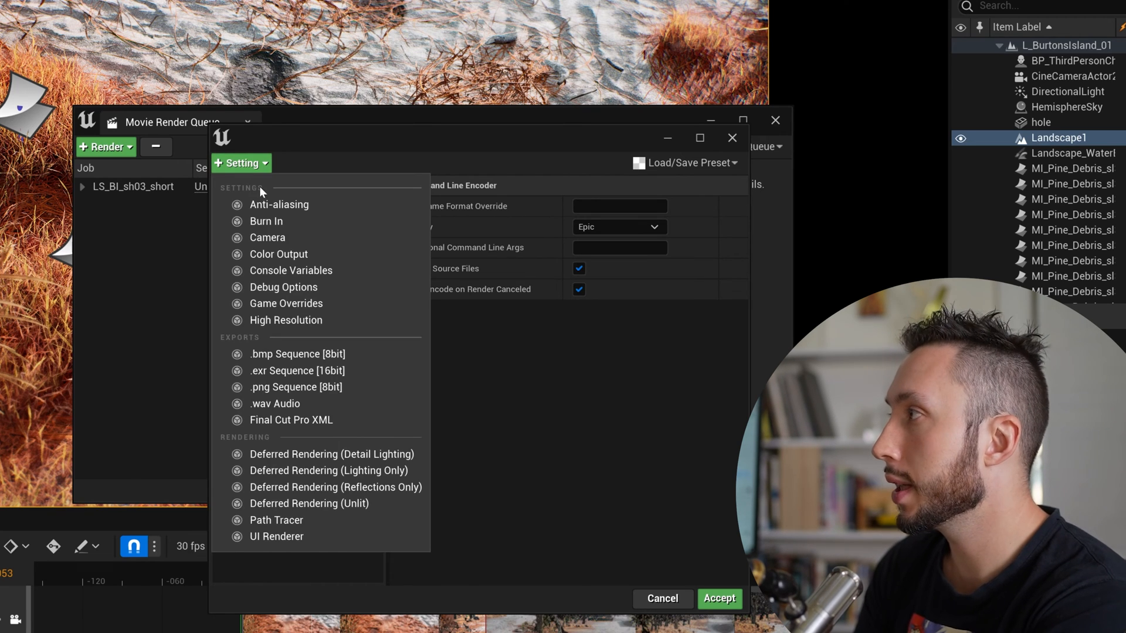
left_click(279, 204)
type("5")
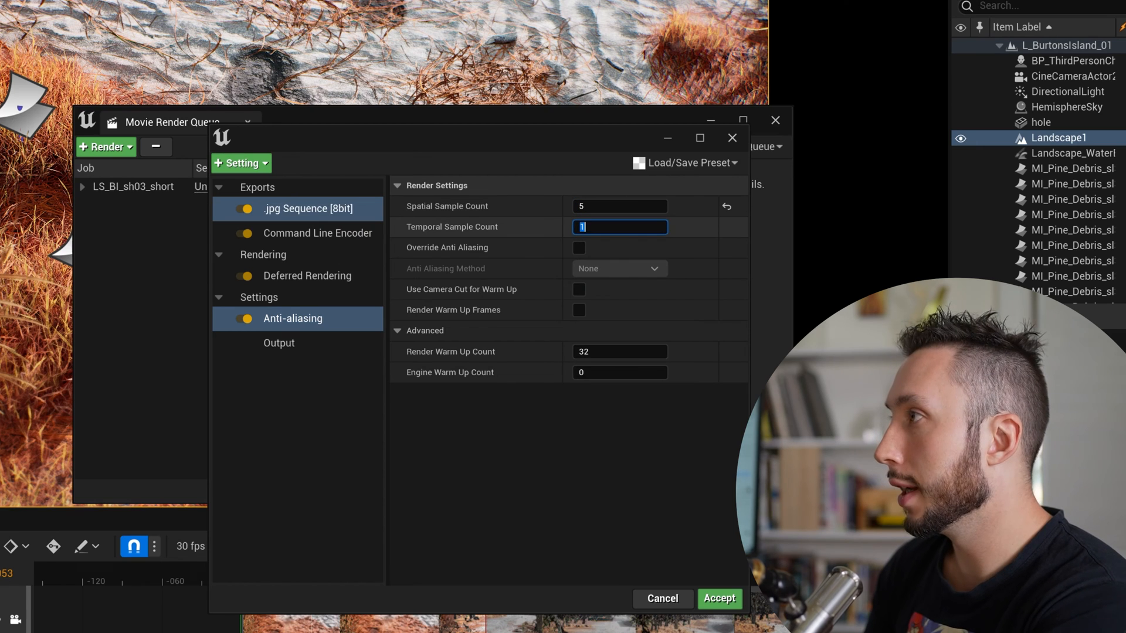
left_click(579, 248)
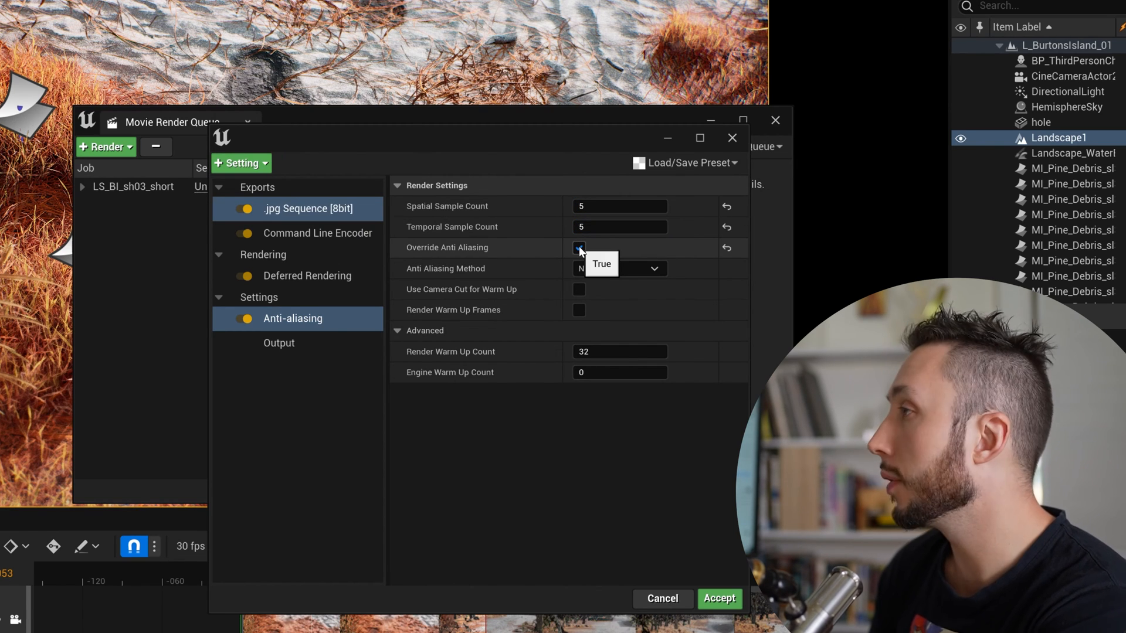
left_click(579, 247)
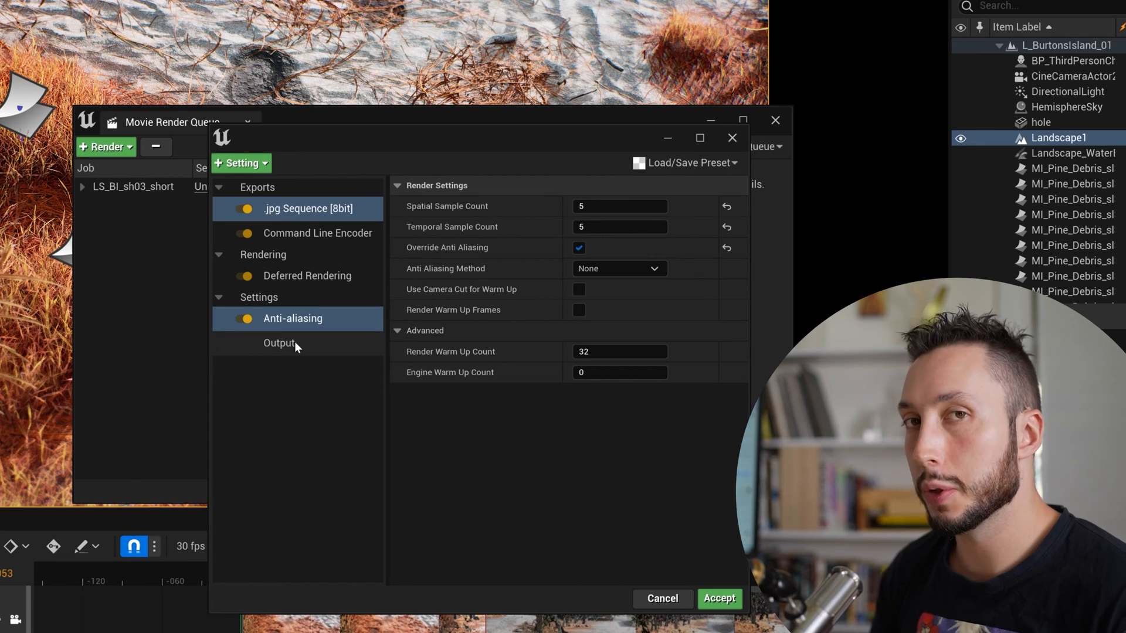
mouse_move(231, 484)
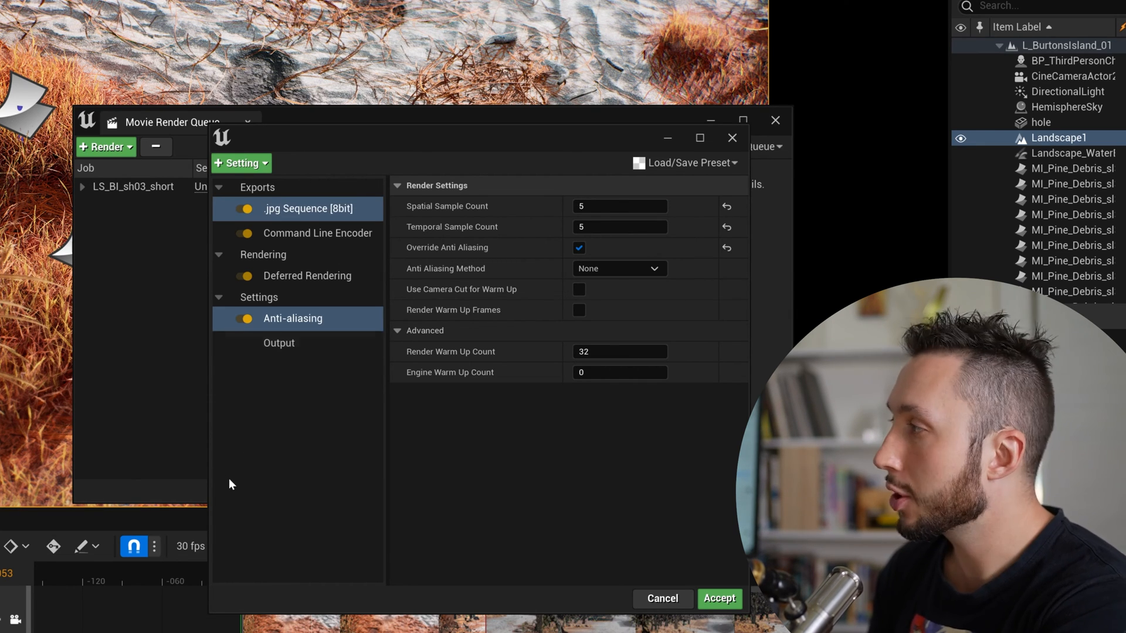
Give the output a custom 30 fps frame rate
left_click(278, 343)
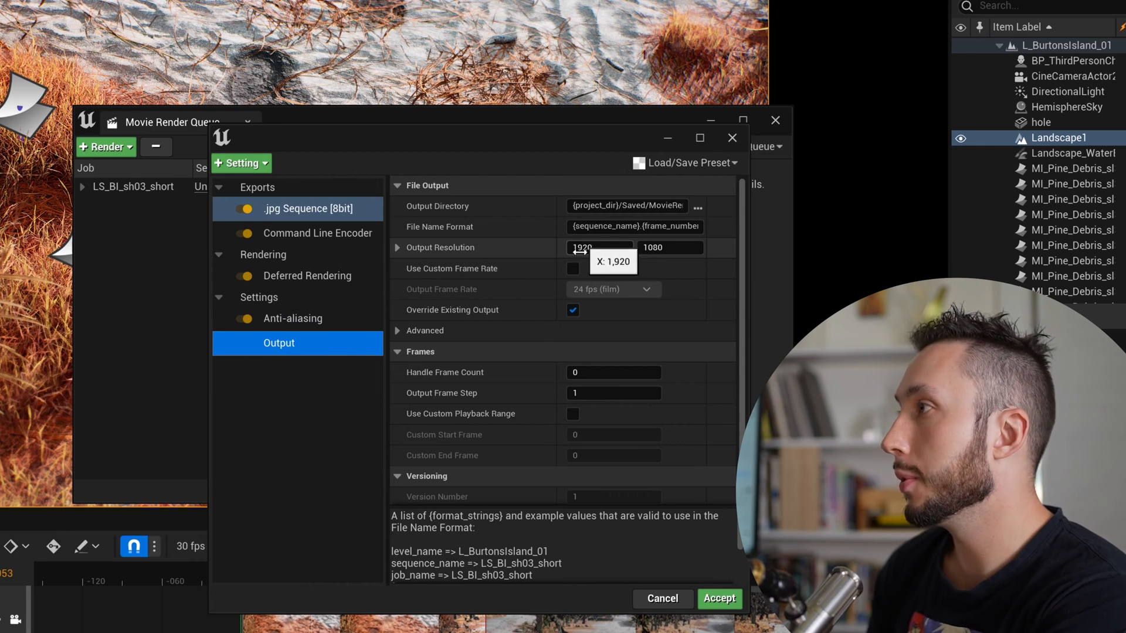
left_click(573, 268)
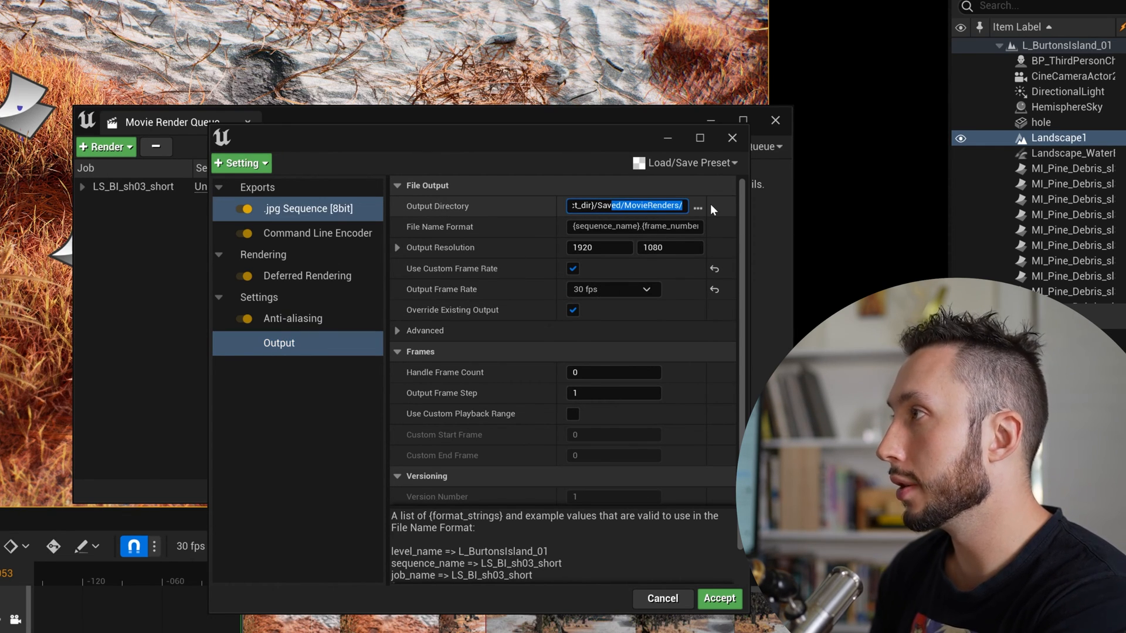
left_click(718, 598)
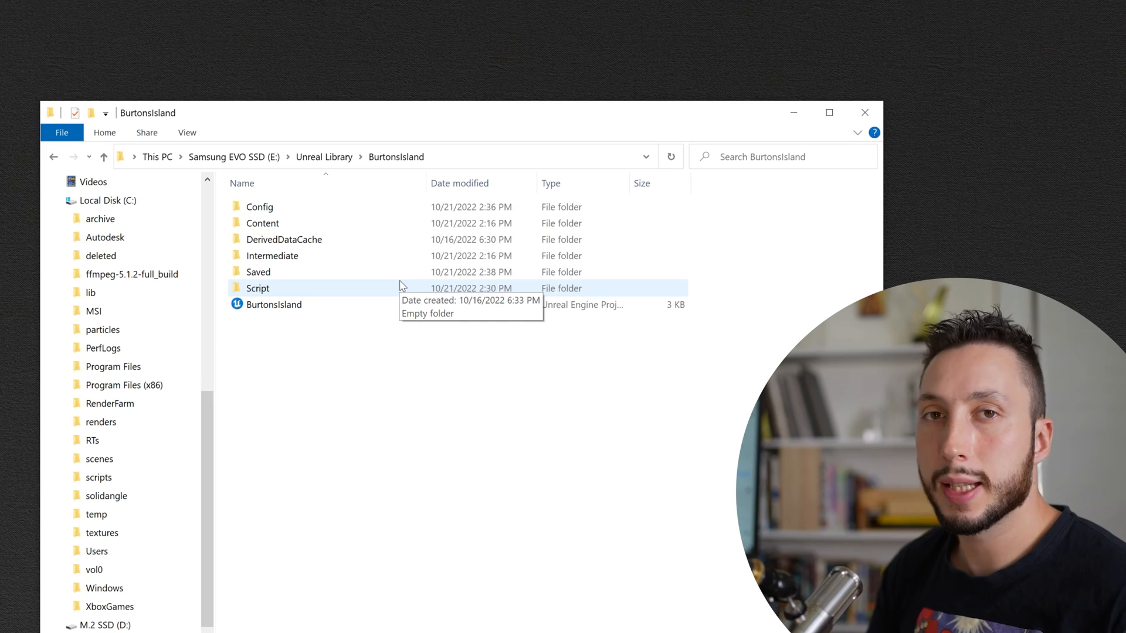
Browse to BurtonsIsland > Saved > MovieRenders > MP4 and play LS_BI_sh03_short
left_click(290, 279)
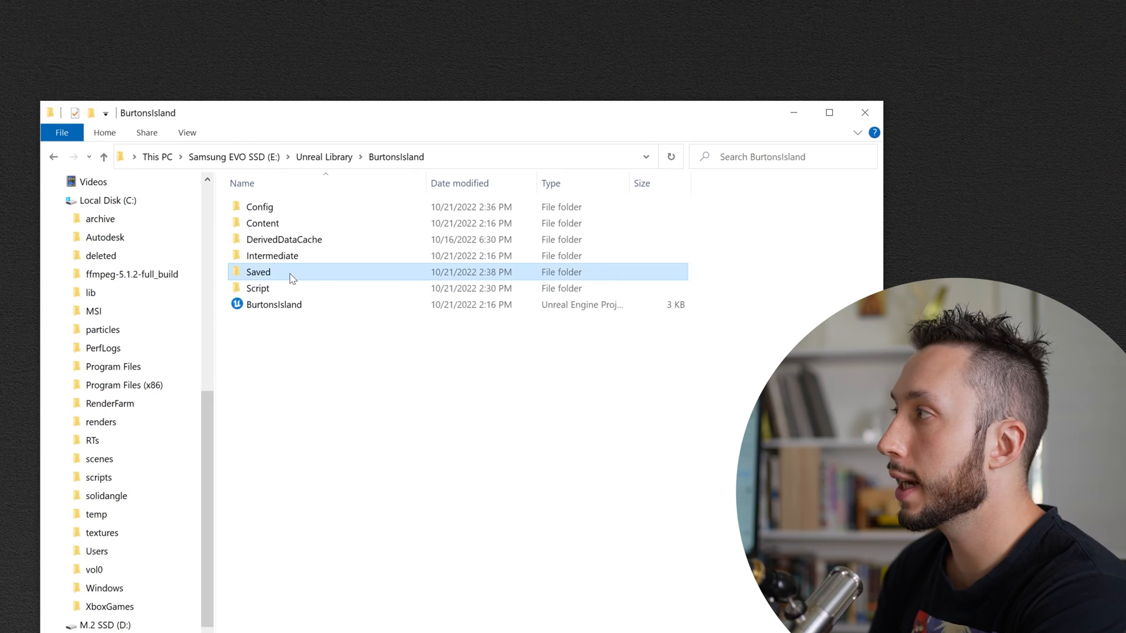
double_click(259, 271)
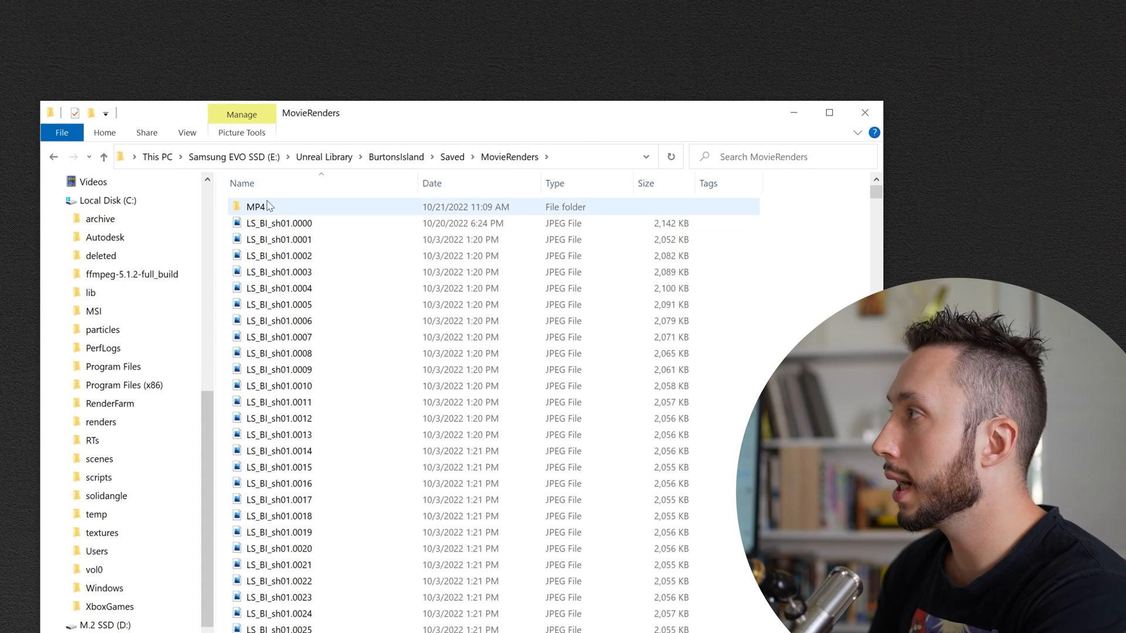
mouse_move(282, 201)
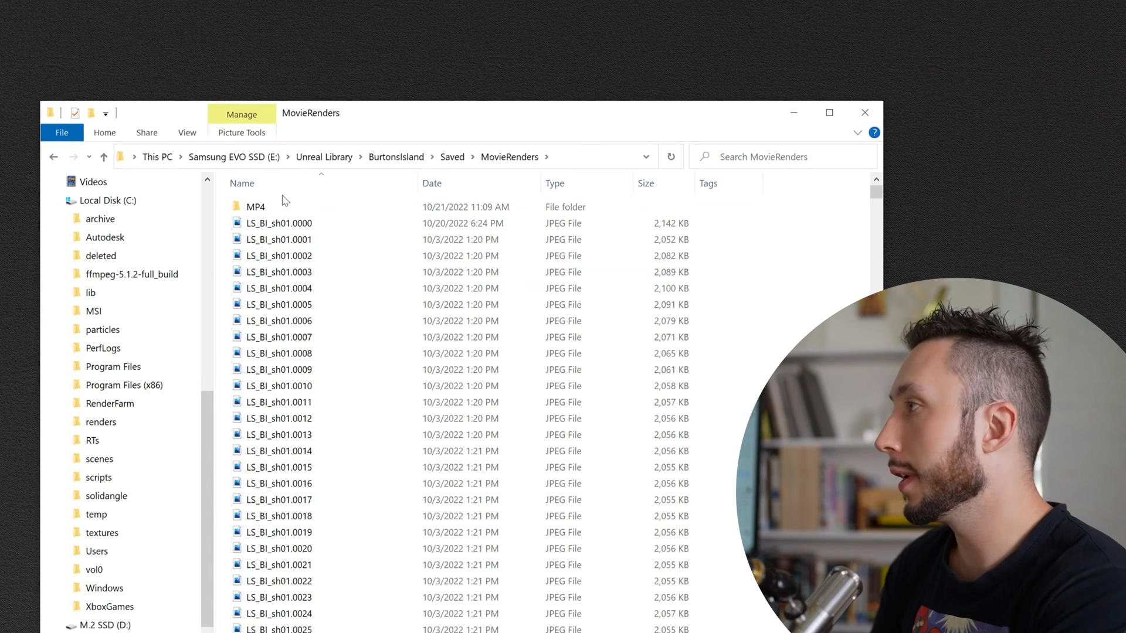
double_click(256, 207)
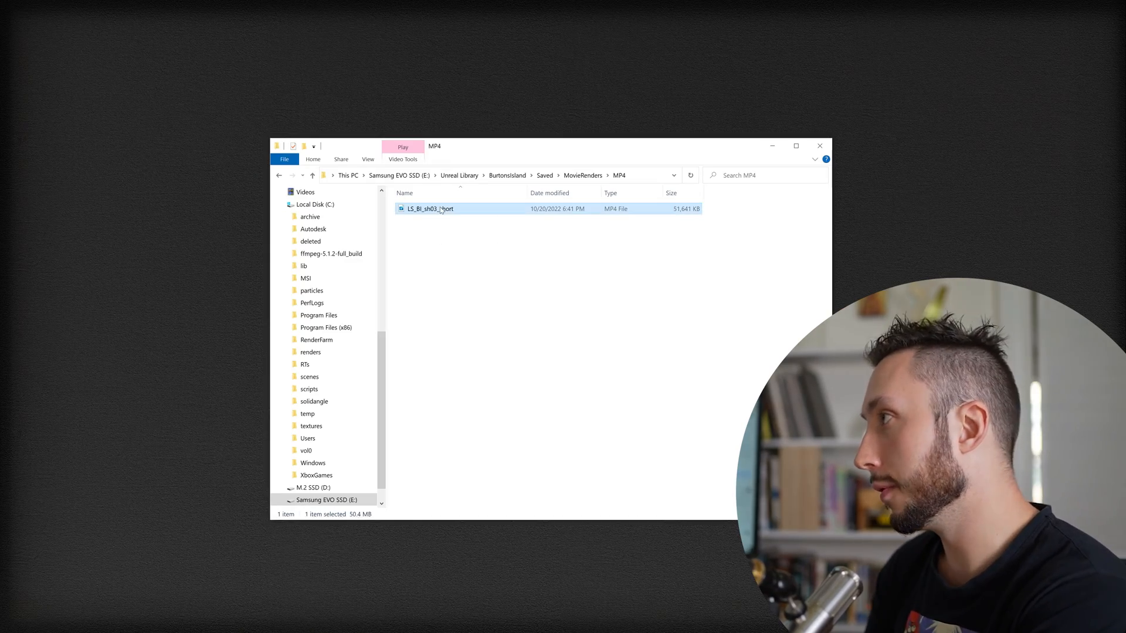
double_click(431, 208)
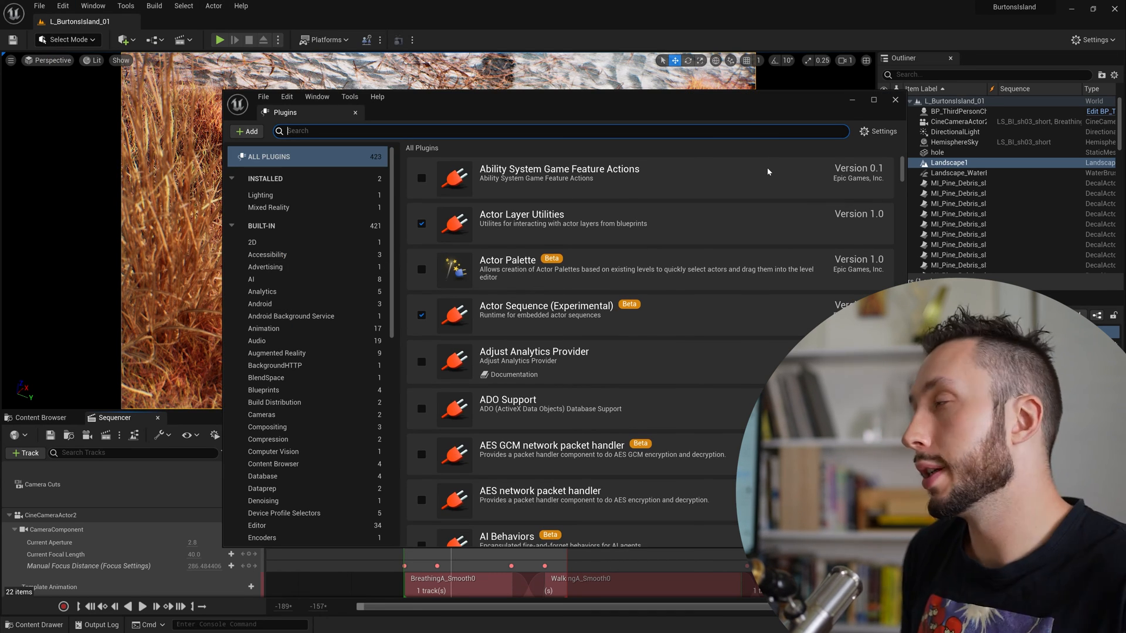
Search 'apple' and 'dnx' to enable the Apple ProRes Media and Avid DNxHR/DNxMXF plugins
type("apple")
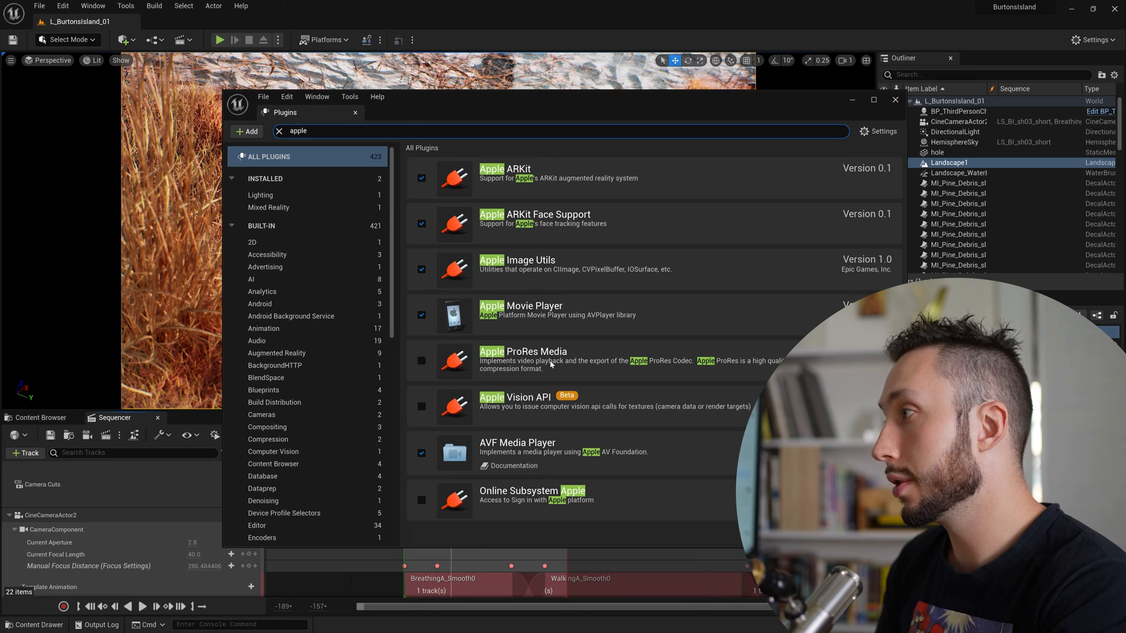
left_click(422, 361)
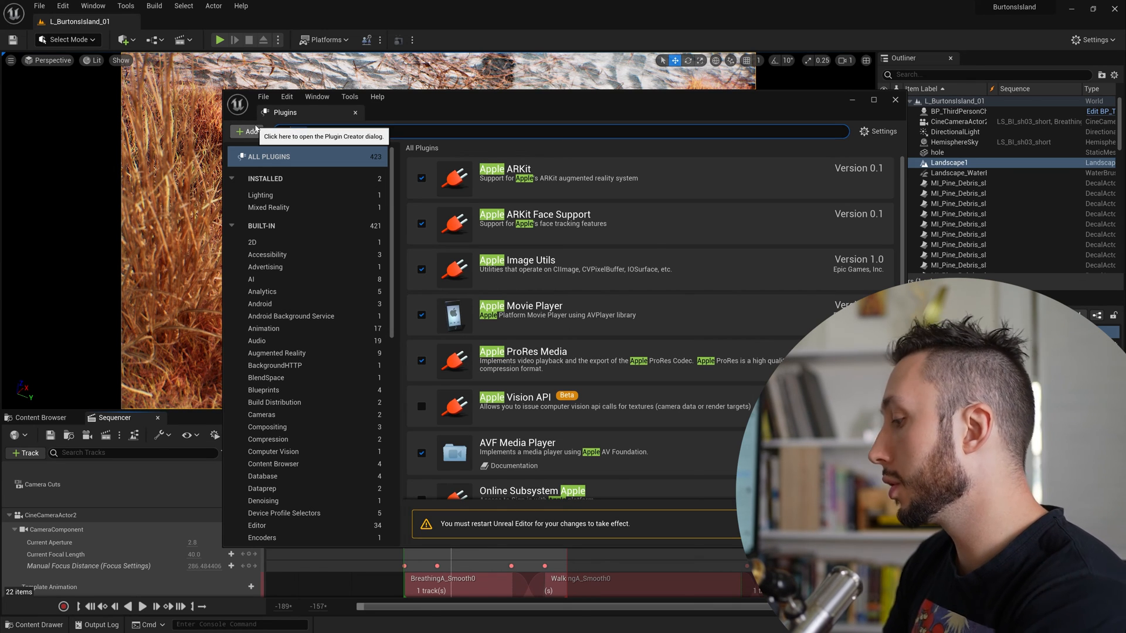
type("dnx")
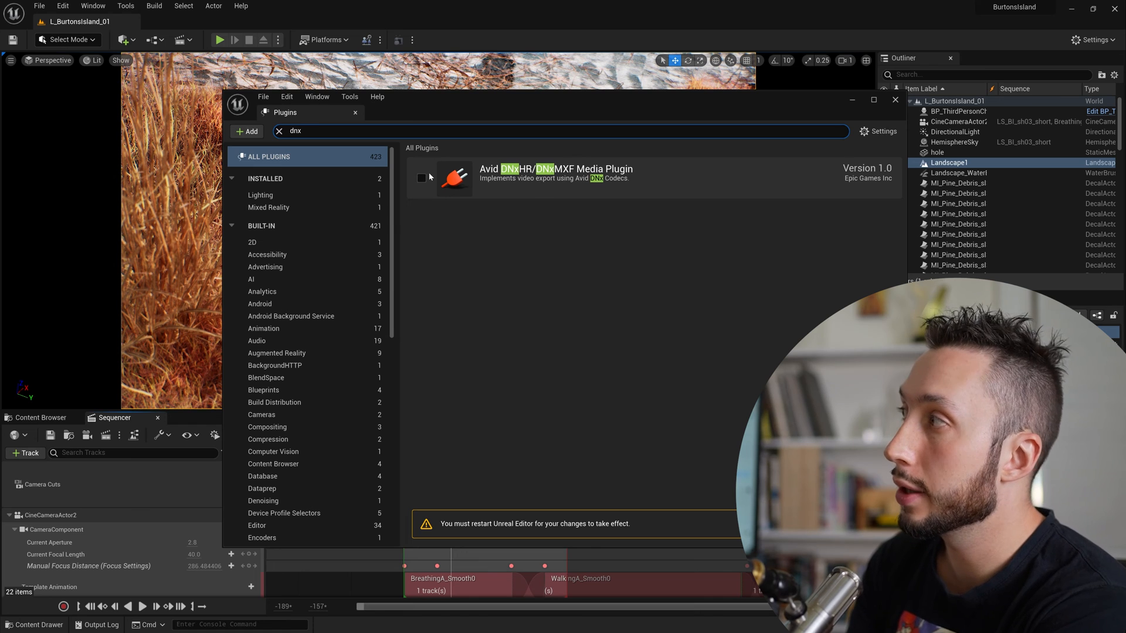
left_click(422, 178)
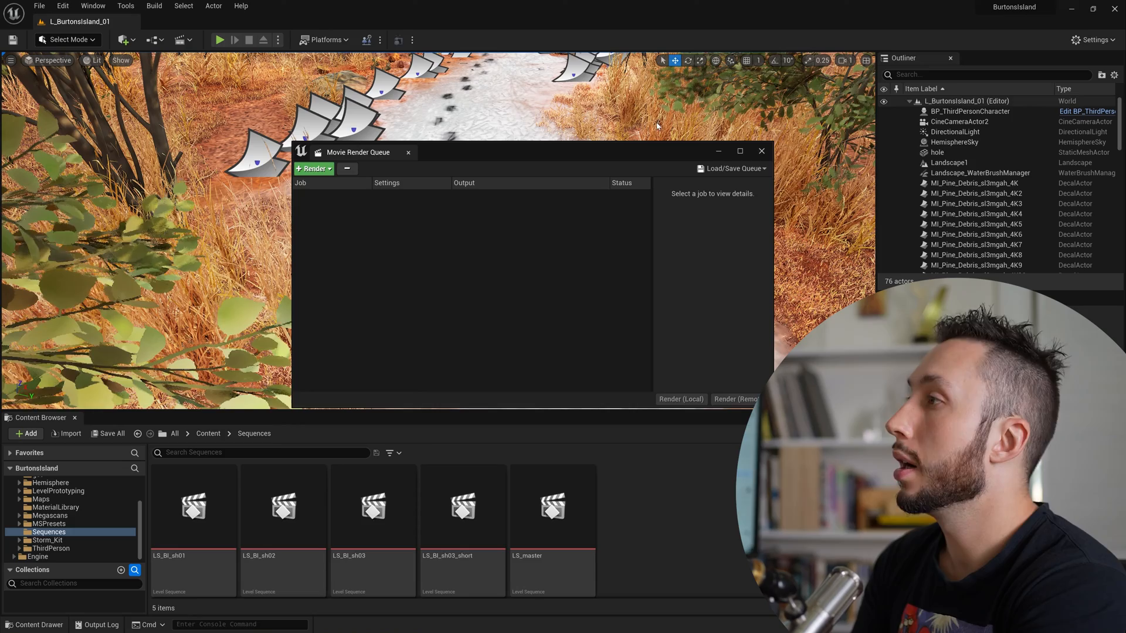
Queue LS_BI_sh03_short in Movie Render Queue and add an Apple ProRes export setting
left_click(463, 506)
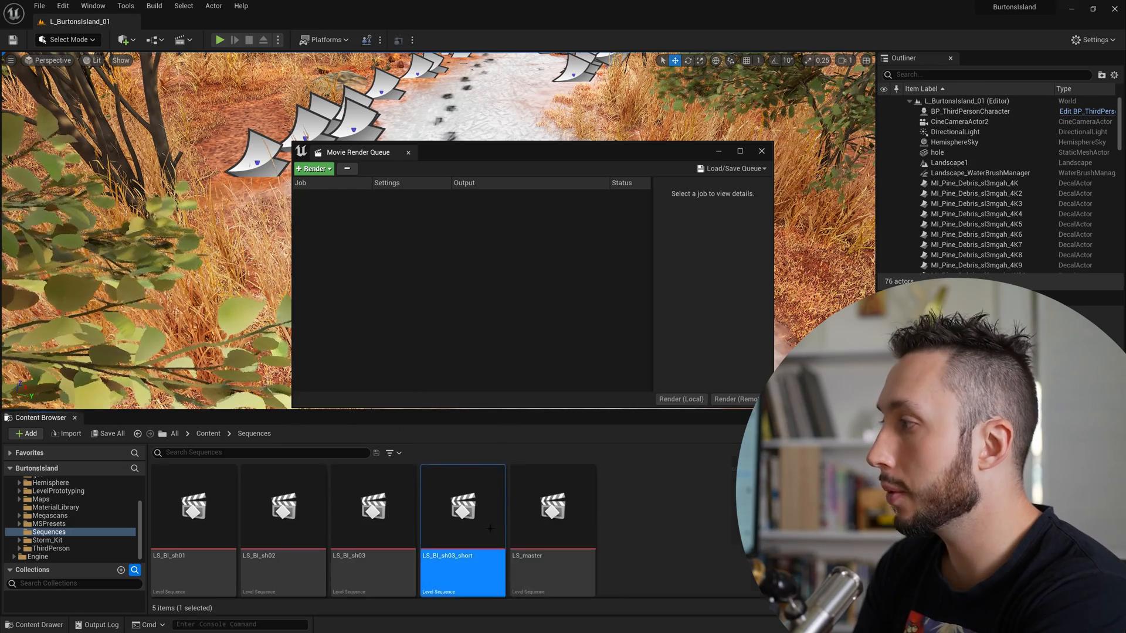
left_click(312, 168)
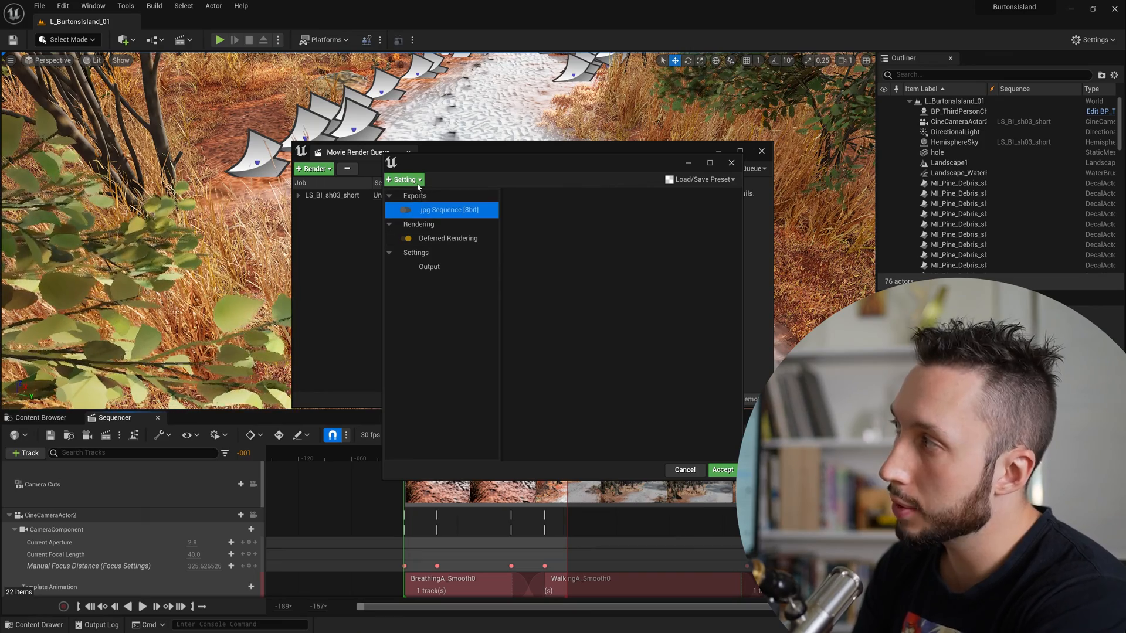
left_click(404, 179)
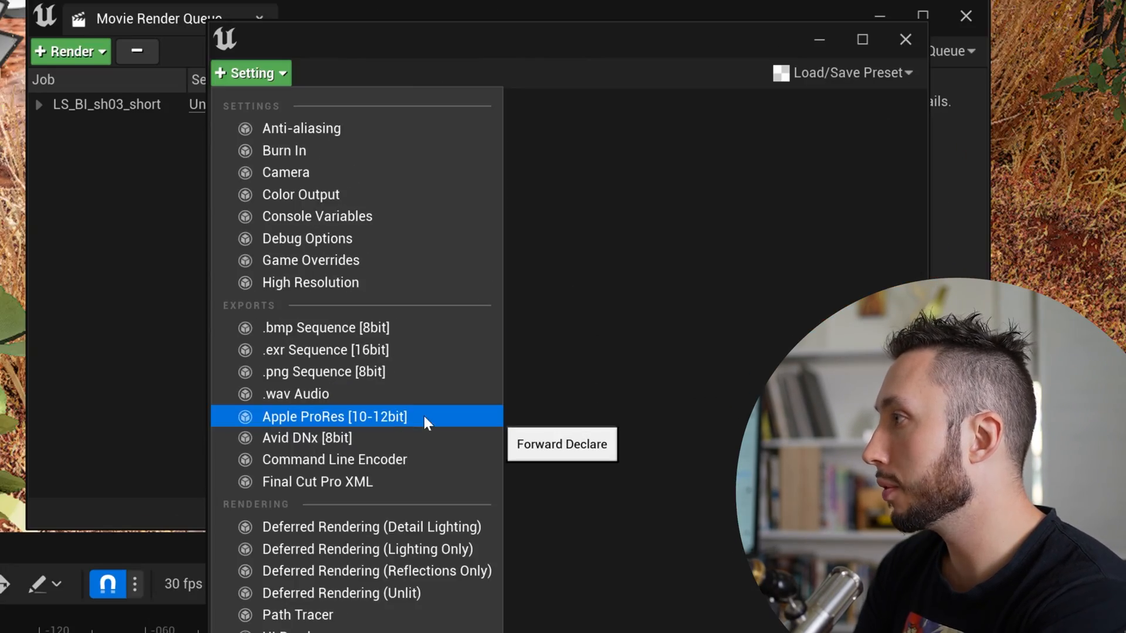
left_click(335, 416)
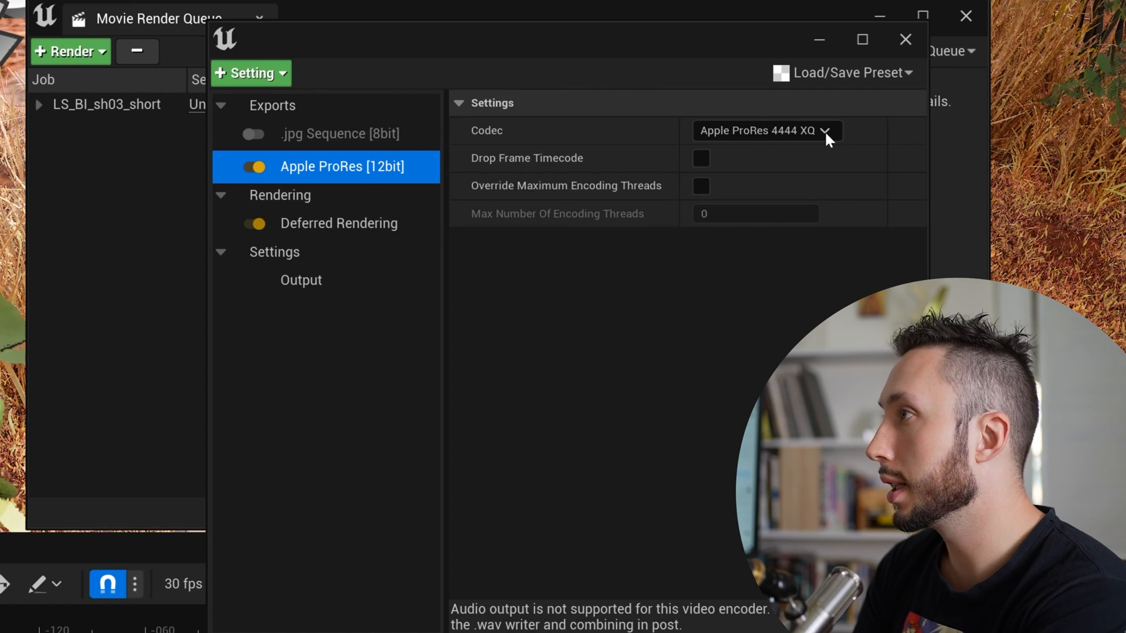